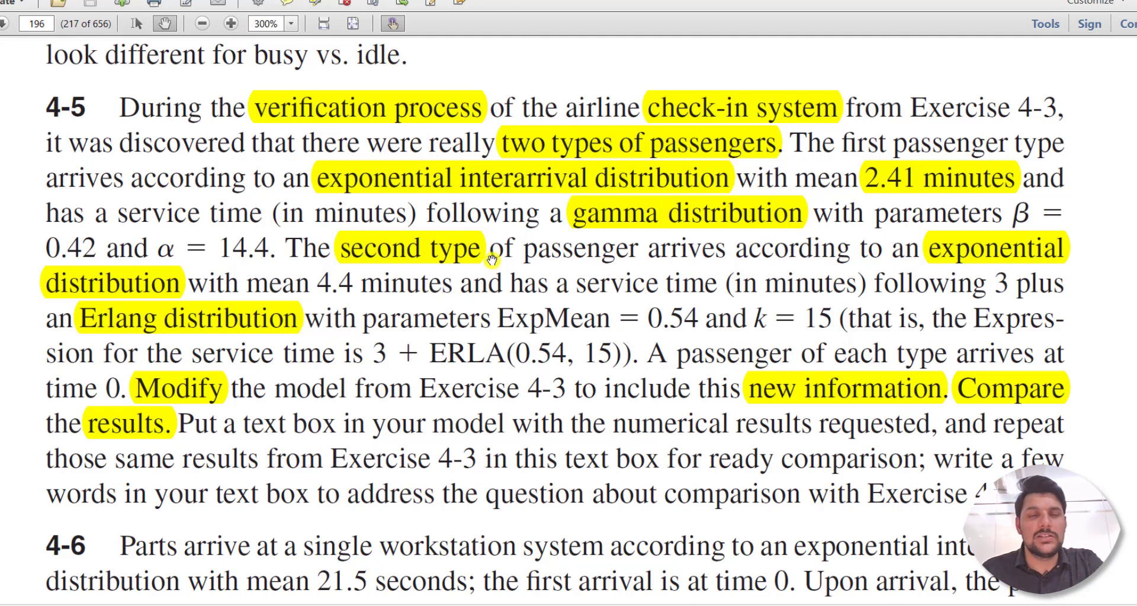
mouse_move(439, 128)
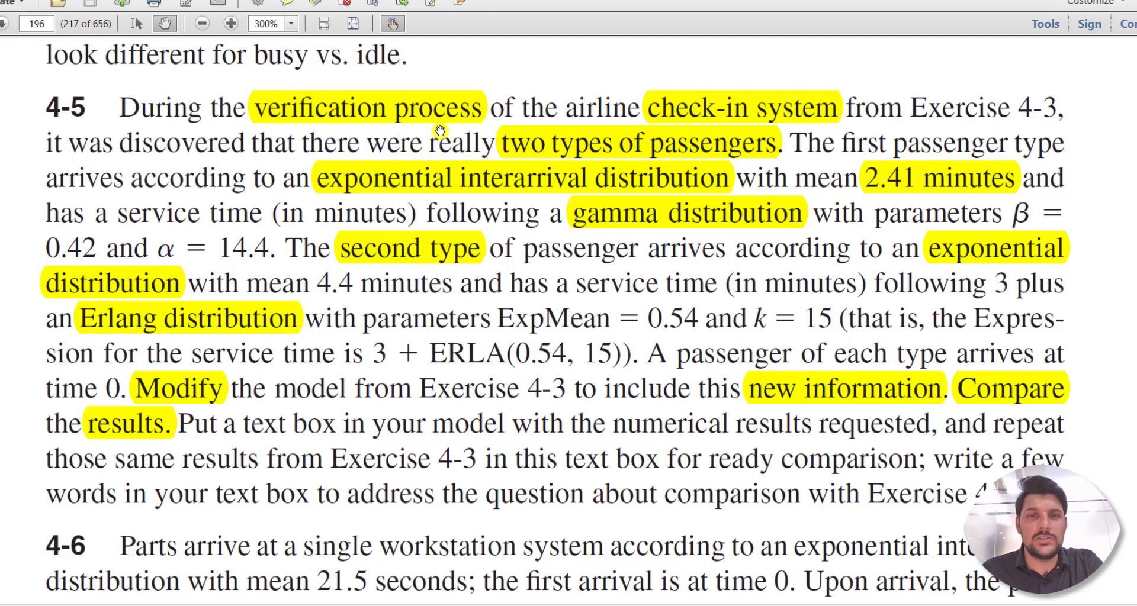
mouse_move(719, 114)
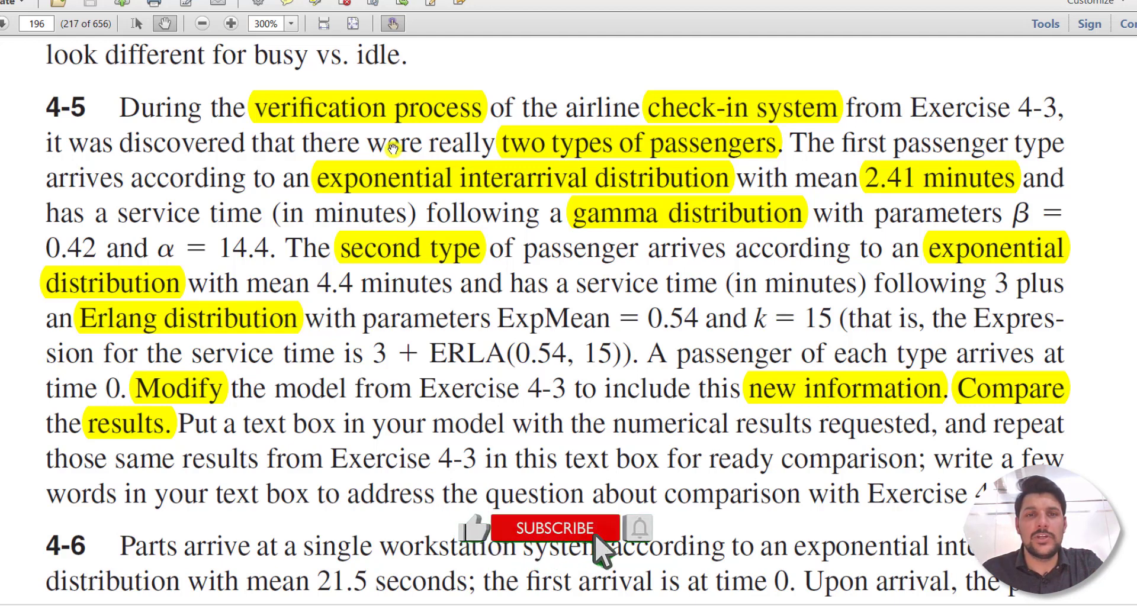
mouse_move(656, 558)
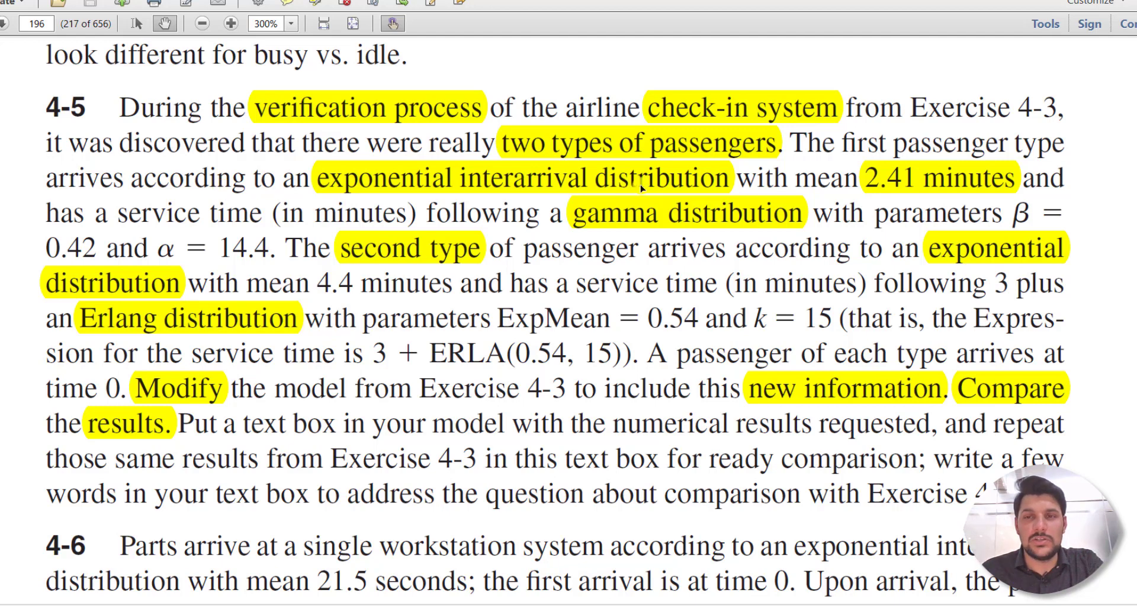
mouse_move(987, 189)
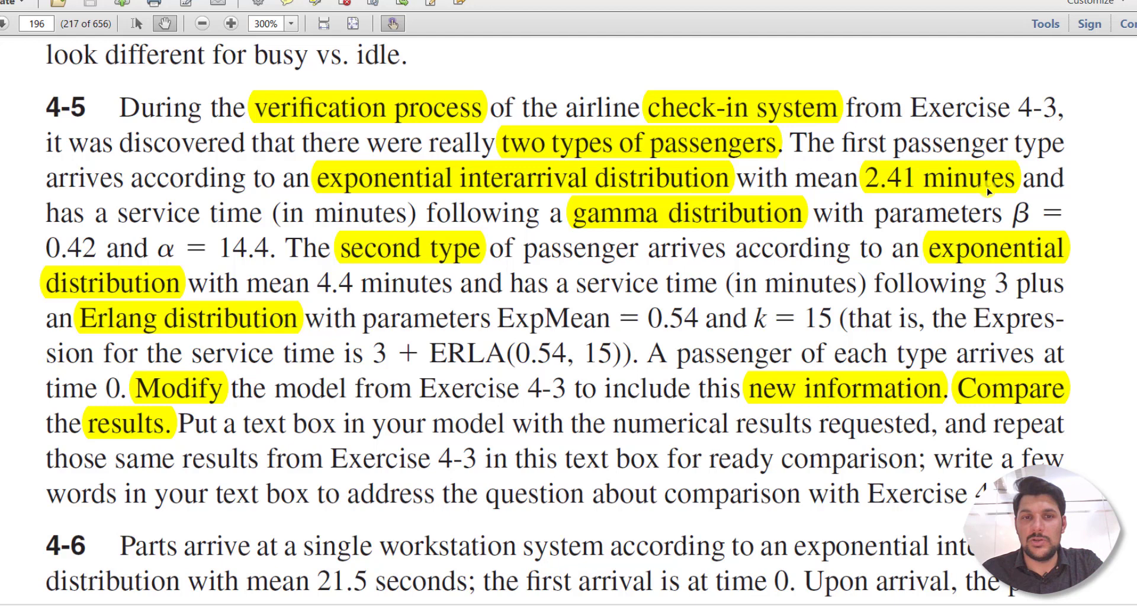
mouse_move(166, 223)
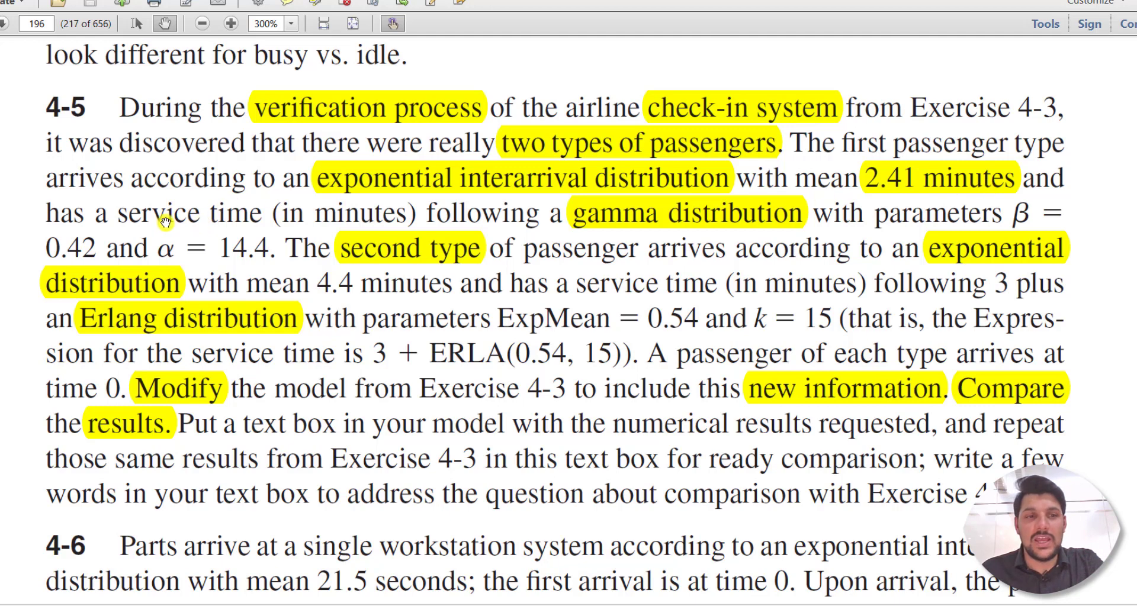
mouse_move(513, 218)
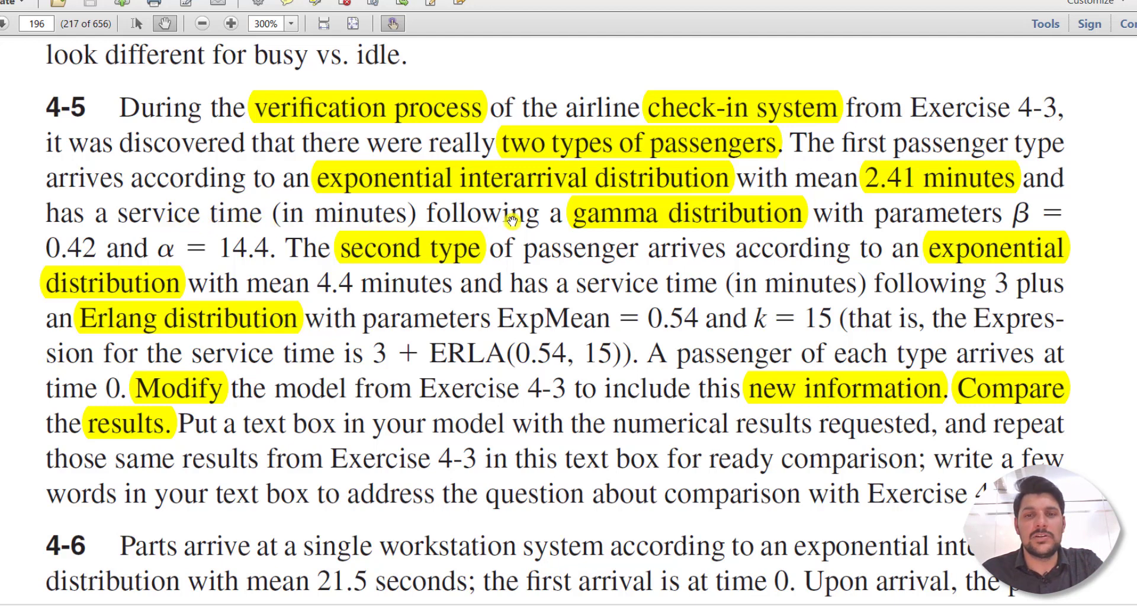
mouse_move(873, 219)
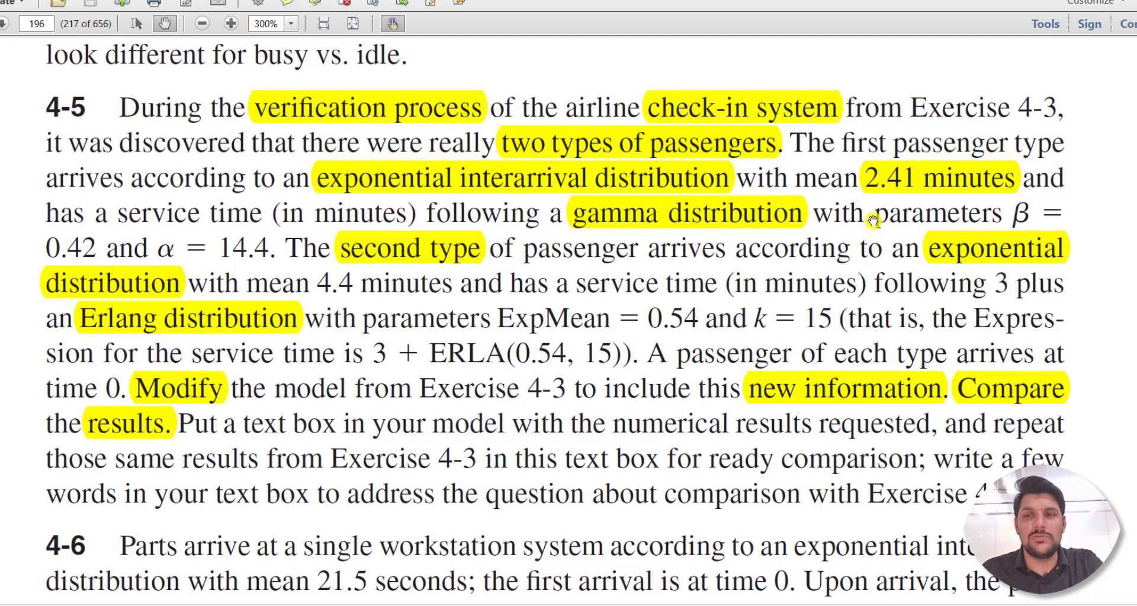
mouse_move(437, 268)
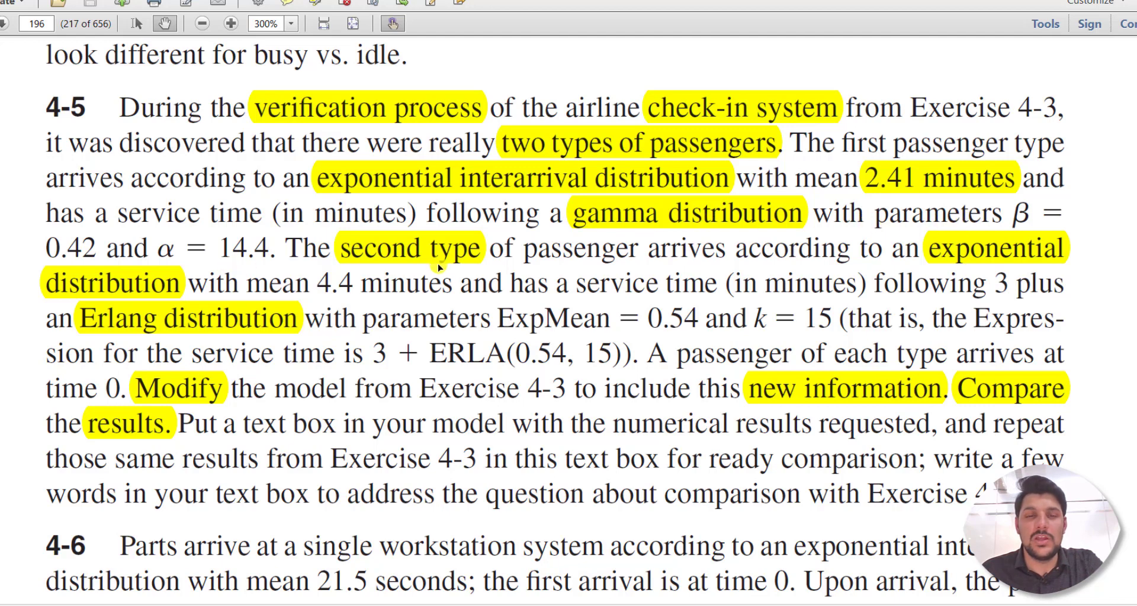
mouse_move(769, 268)
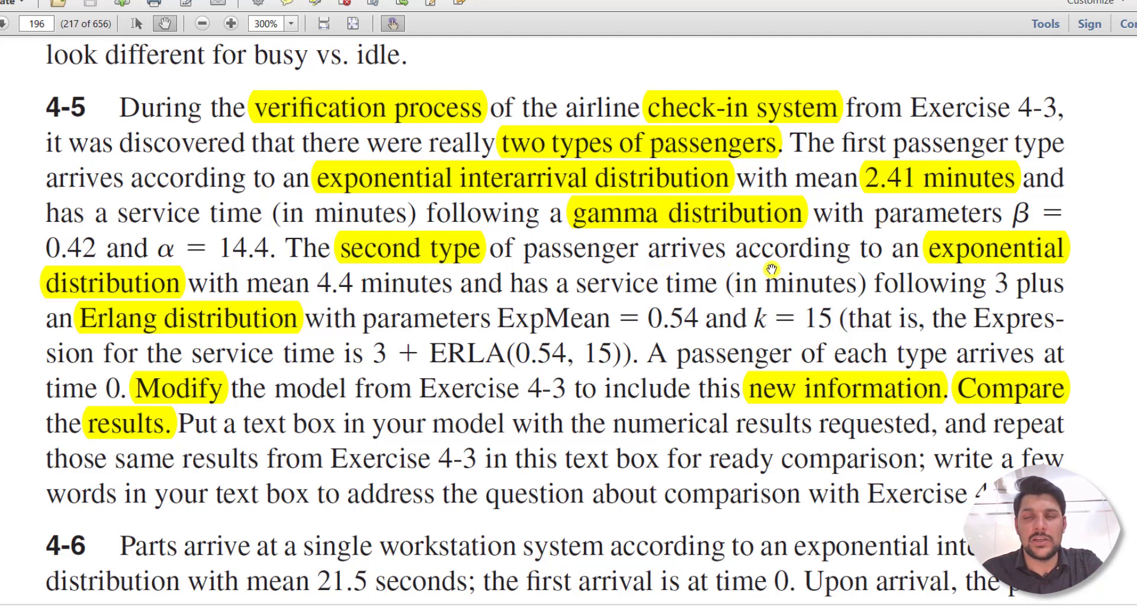
mouse_move(244, 285)
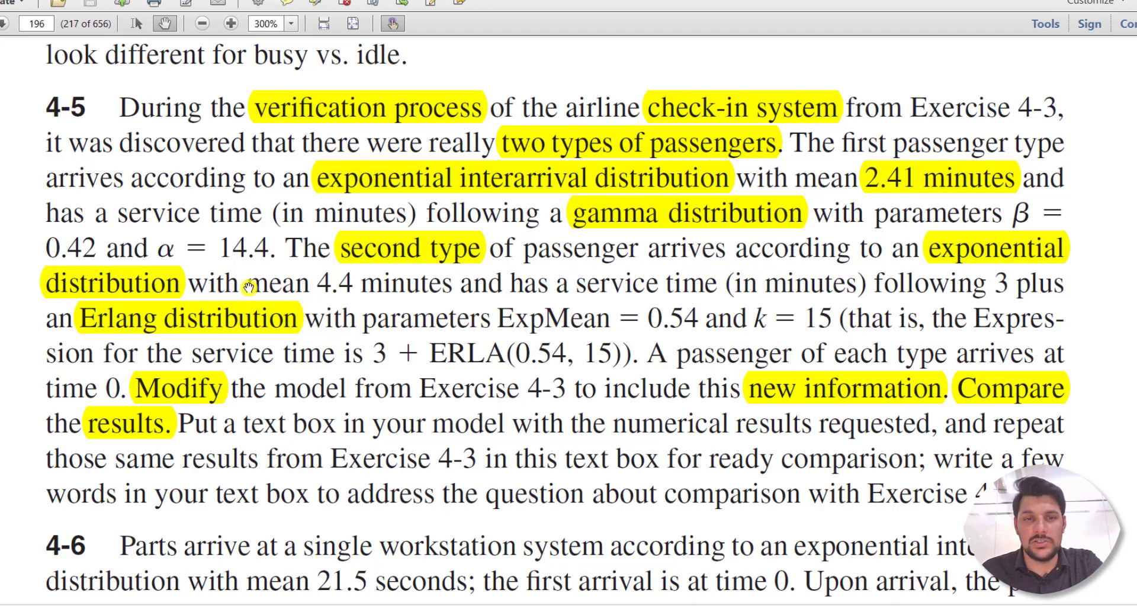
mouse_move(374, 288)
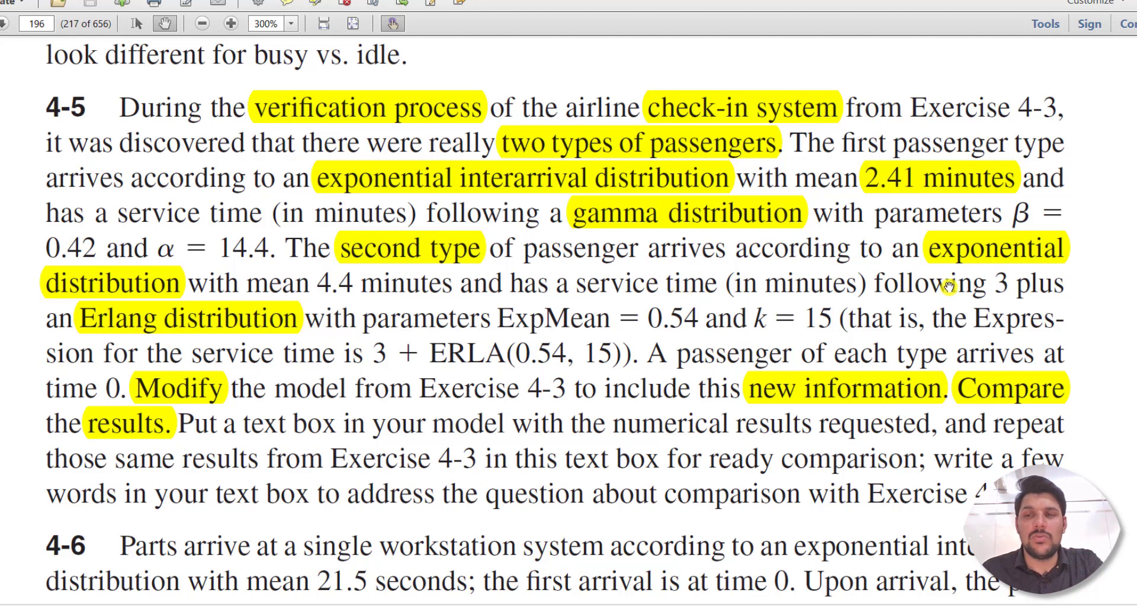
mouse_move(290, 338)
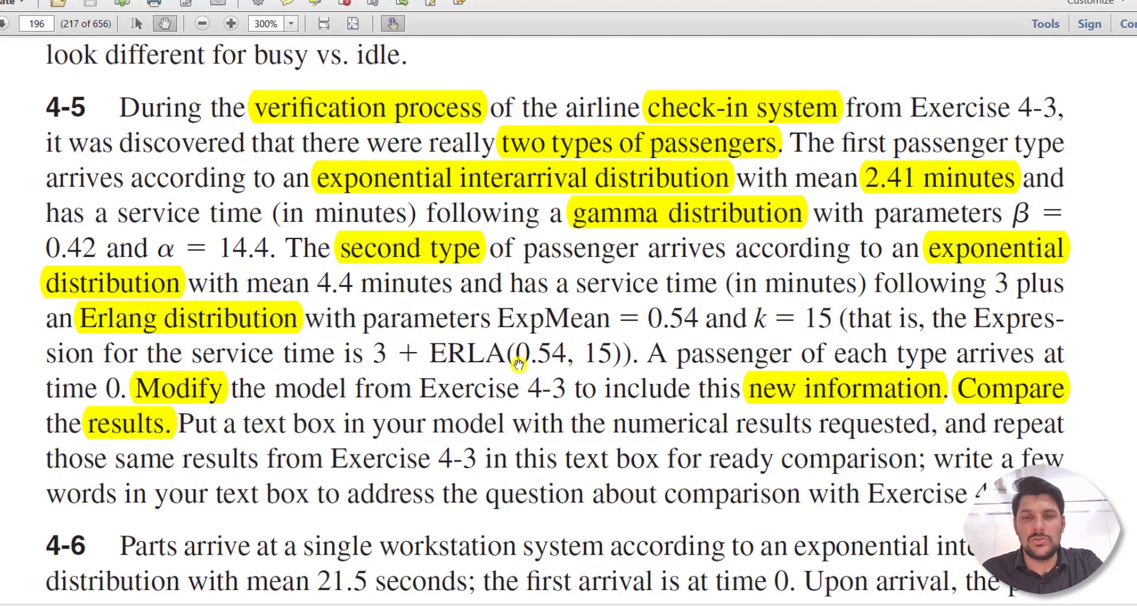
mouse_move(987, 361)
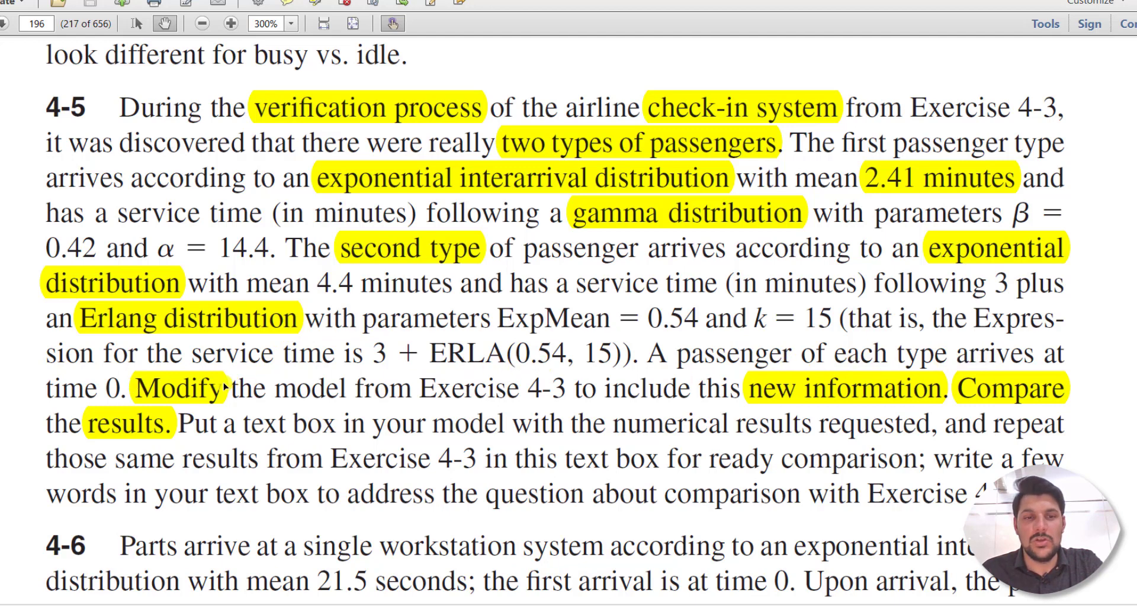
mouse_move(547, 390)
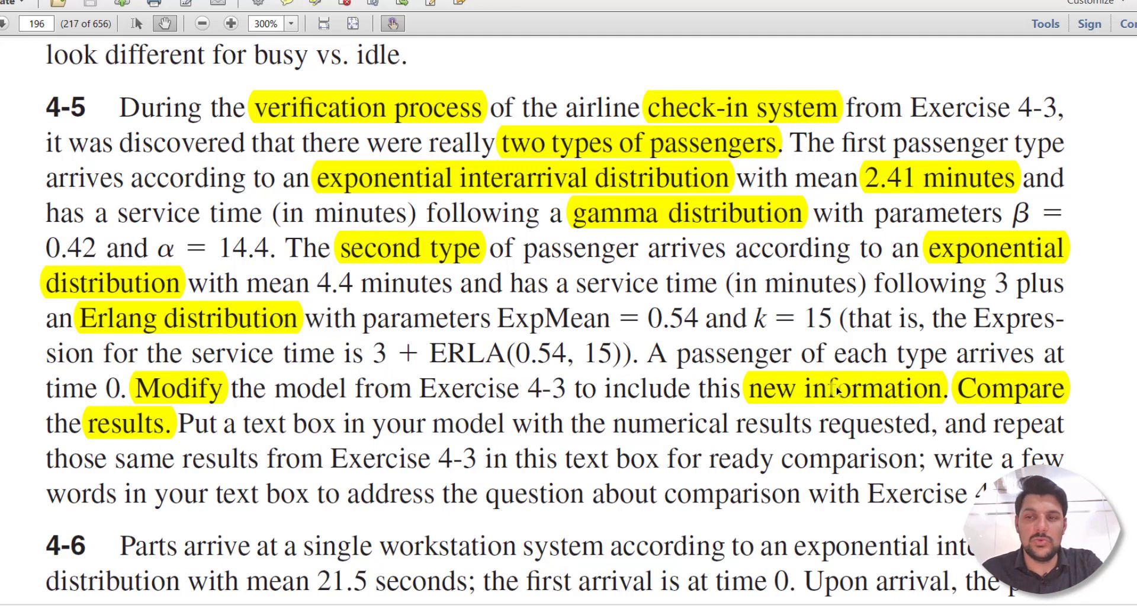
mouse_move(478, 402)
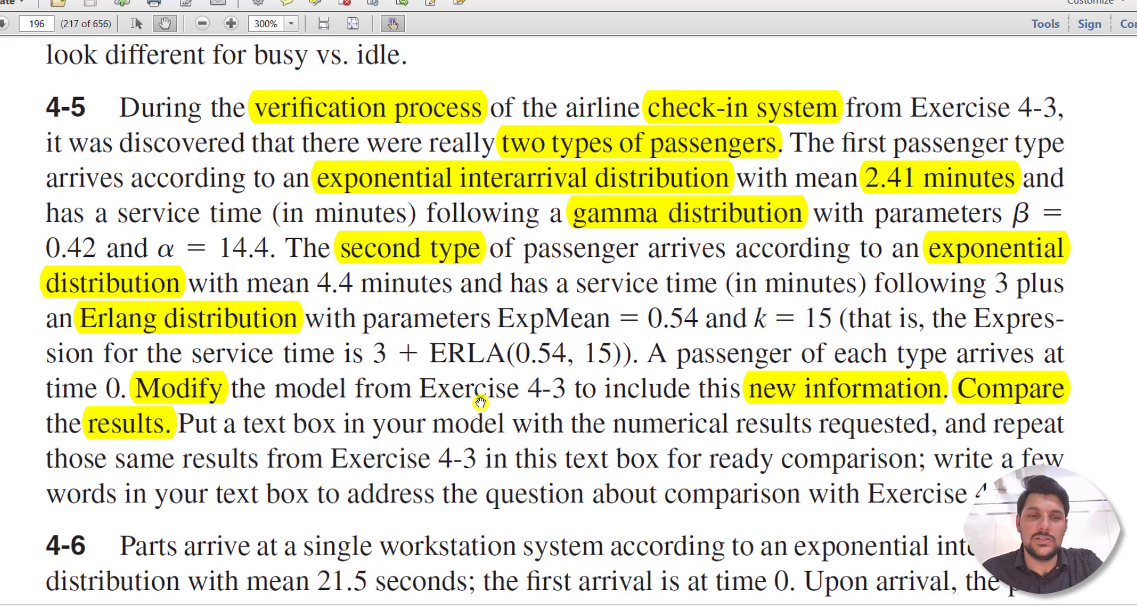
mouse_move(924, 463)
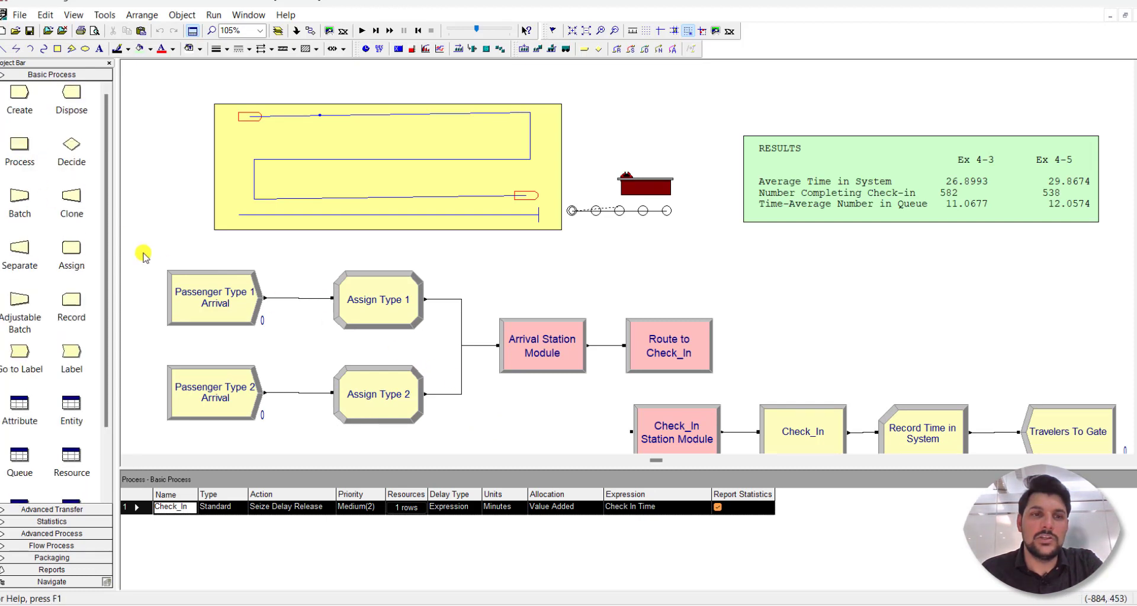
double_click(214, 299)
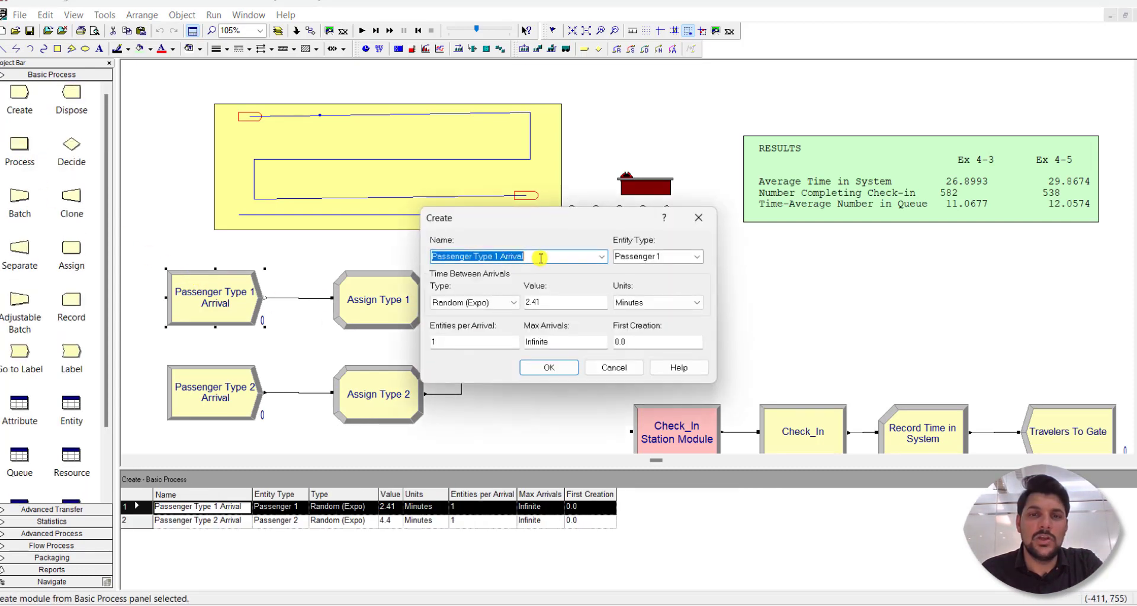
left_click(540, 256)
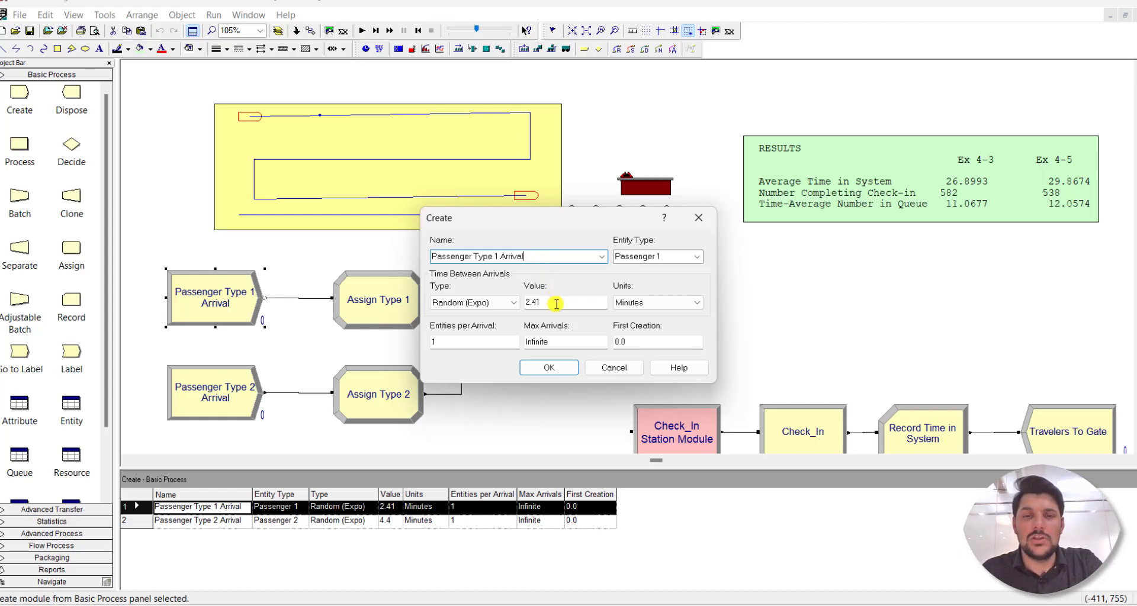
mouse_move(557, 331)
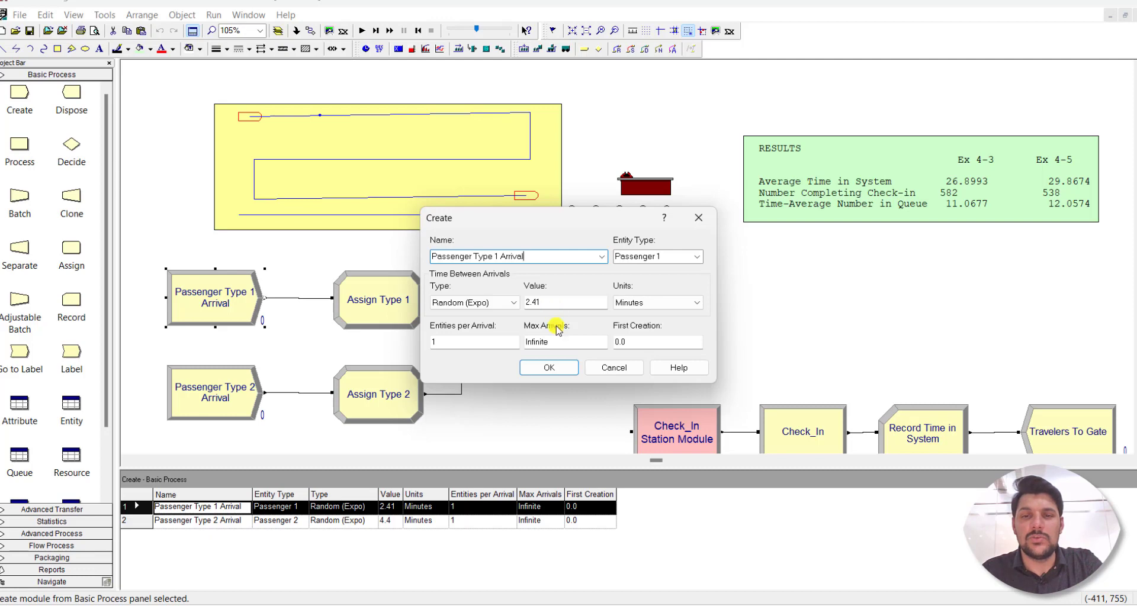
left_click(549, 367)
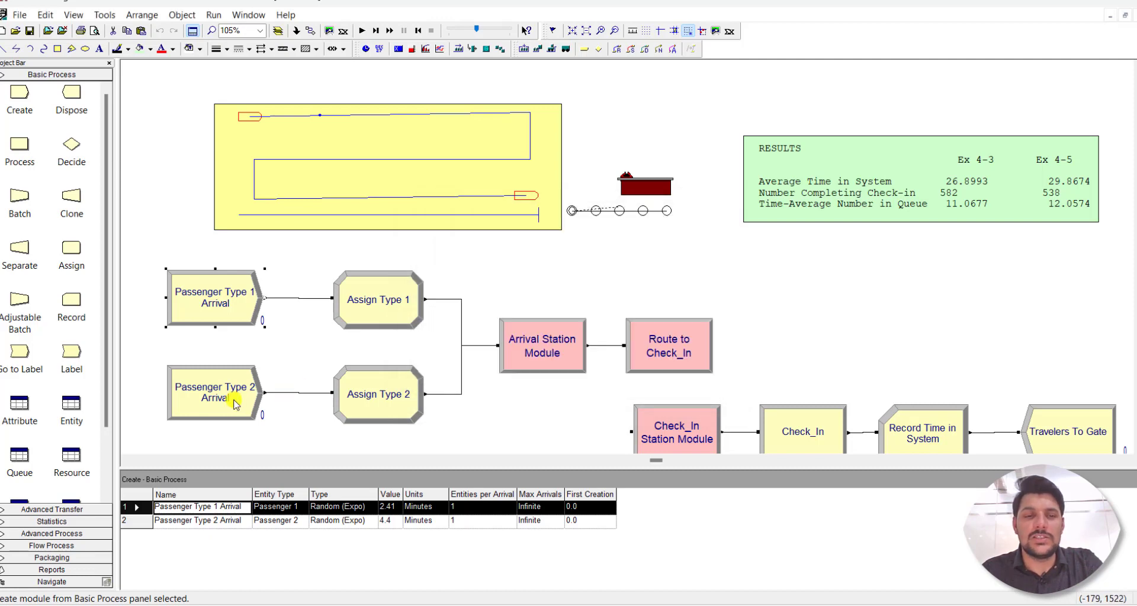
double_click(214, 393)
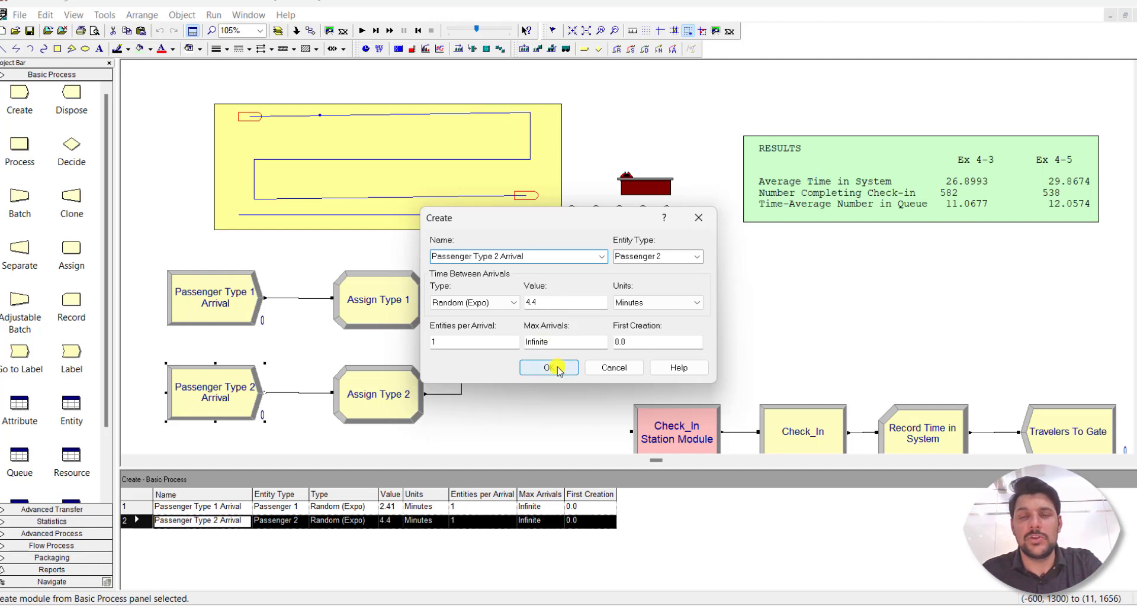
left_click(548, 368)
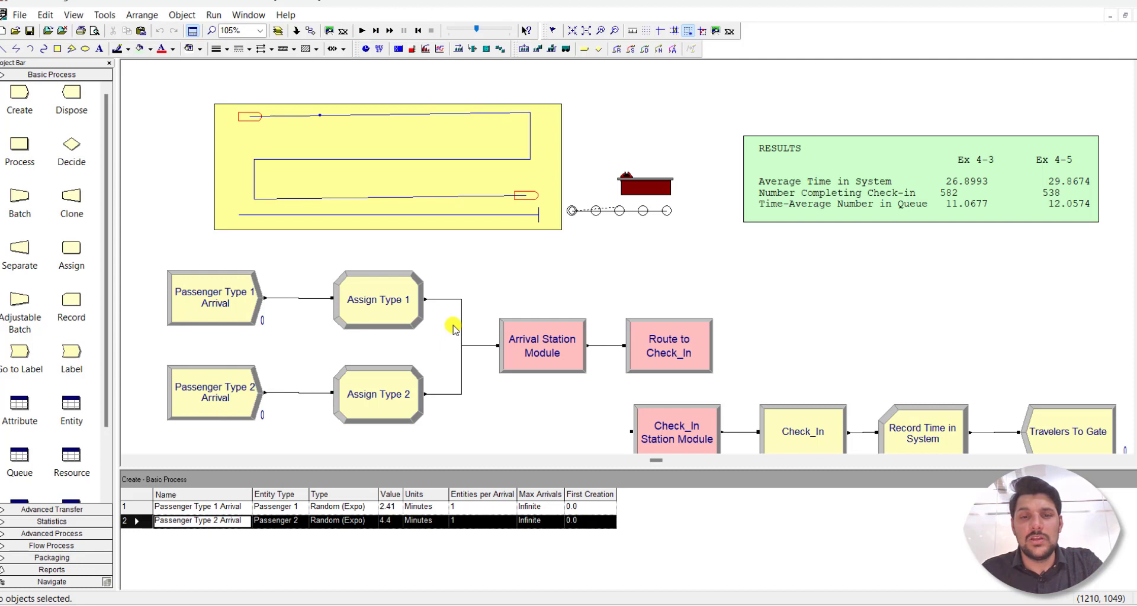
mouse_move(252, 326)
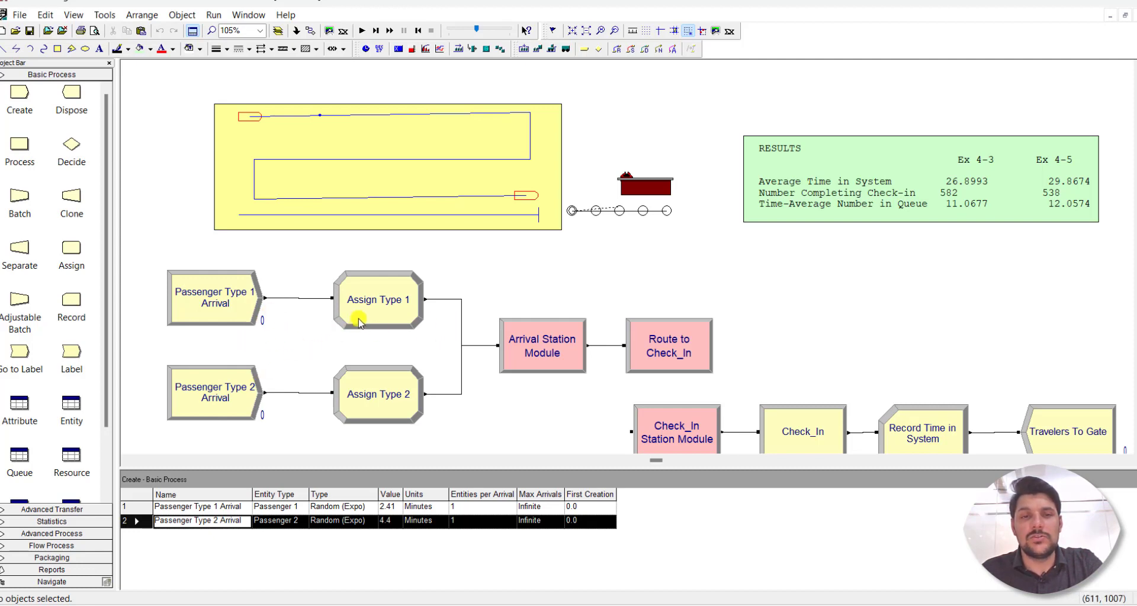
- Review Assign Type 1's Create Time (tnow) and Picture.Woman rows, then select Check In Time for editing
double_click(378, 300)
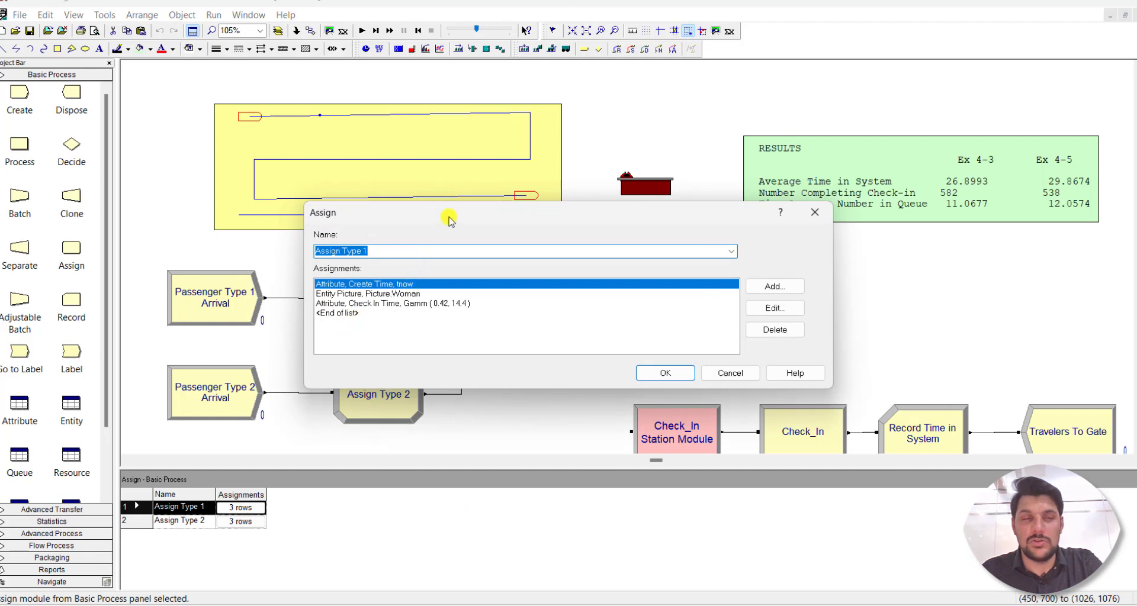
mouse_move(71, 96)
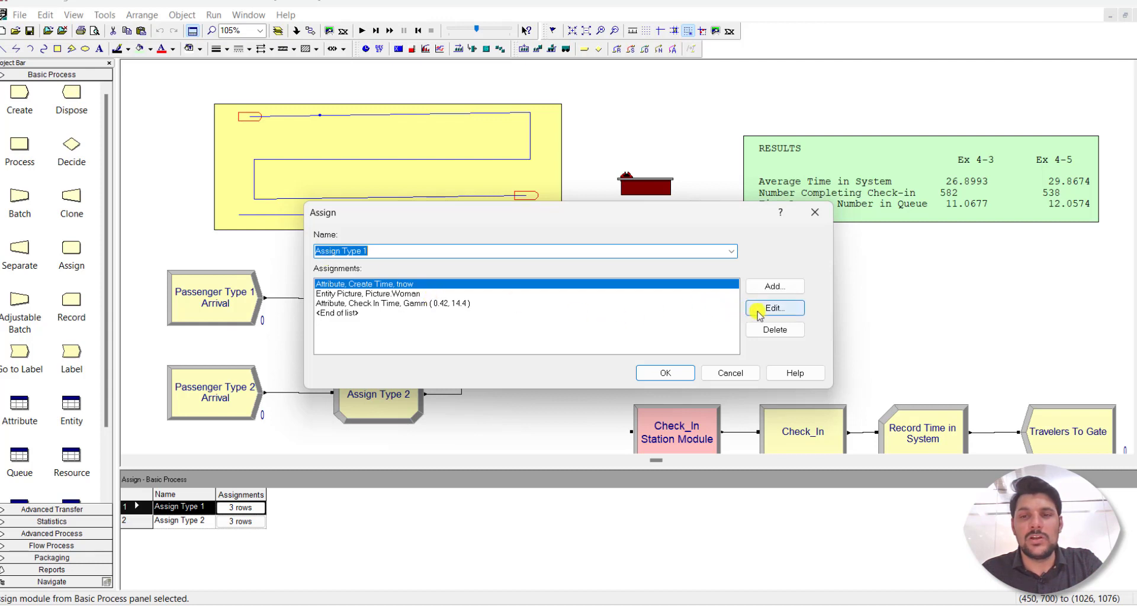
left_click(774, 307)
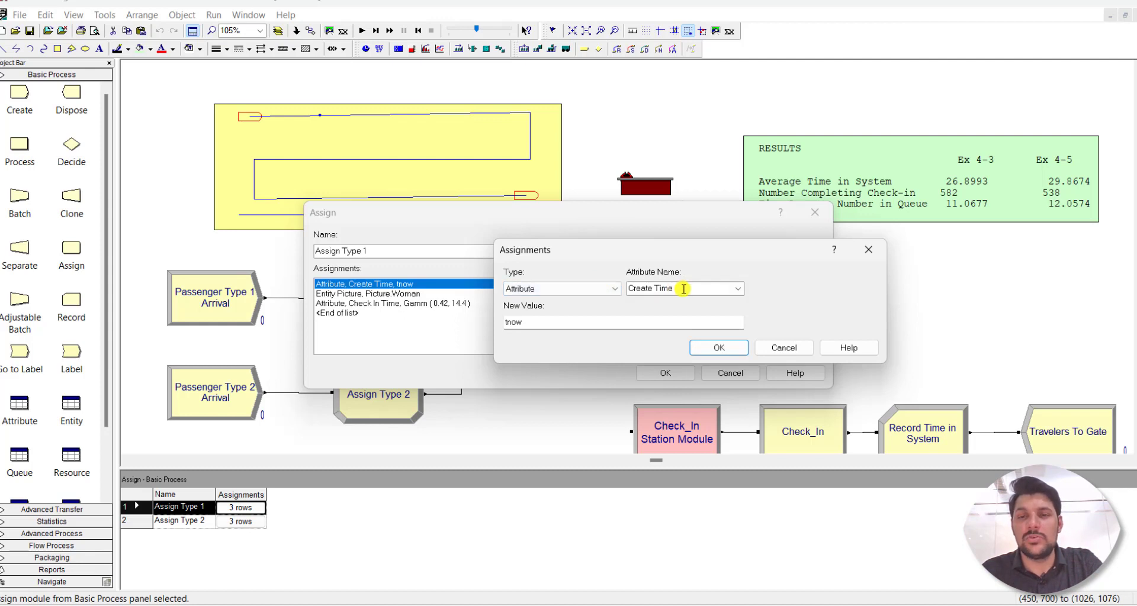
mouse_move(602, 330)
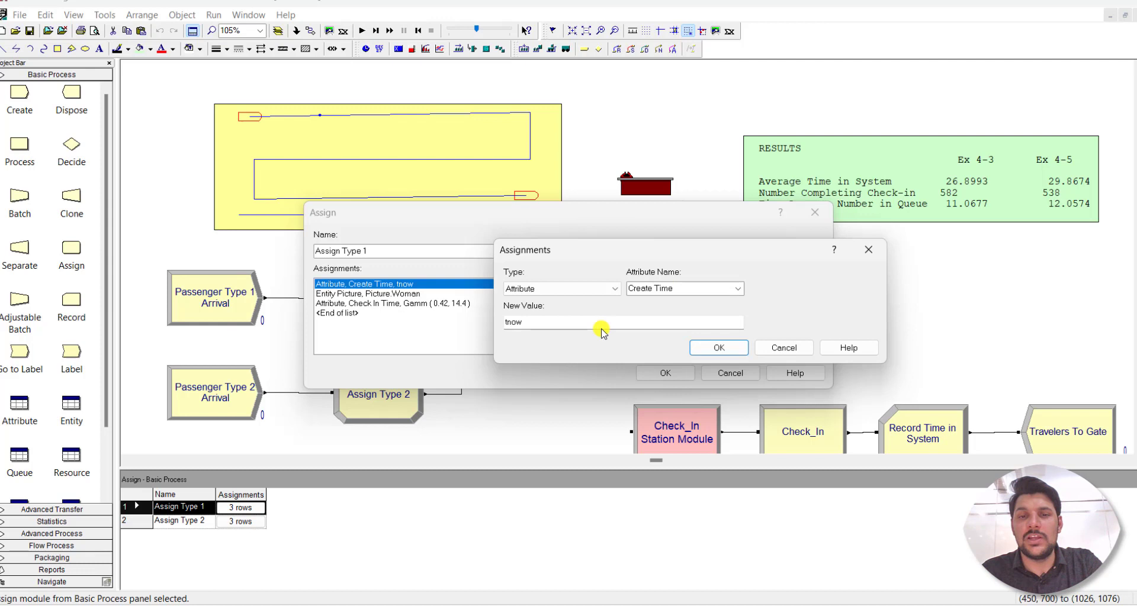
mouse_move(633, 329)
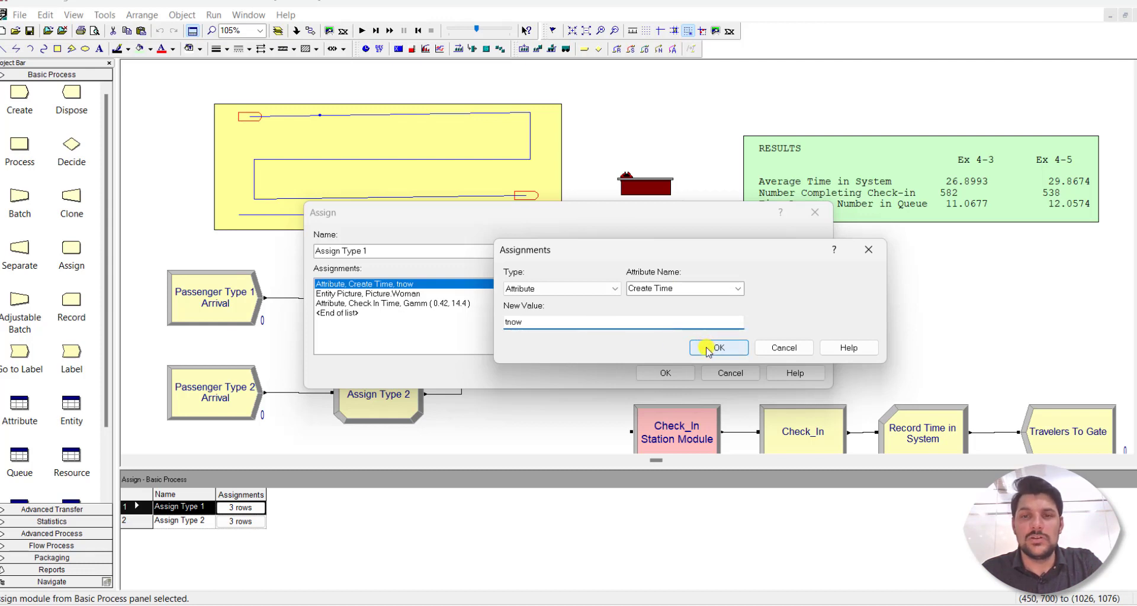
left_click(719, 348)
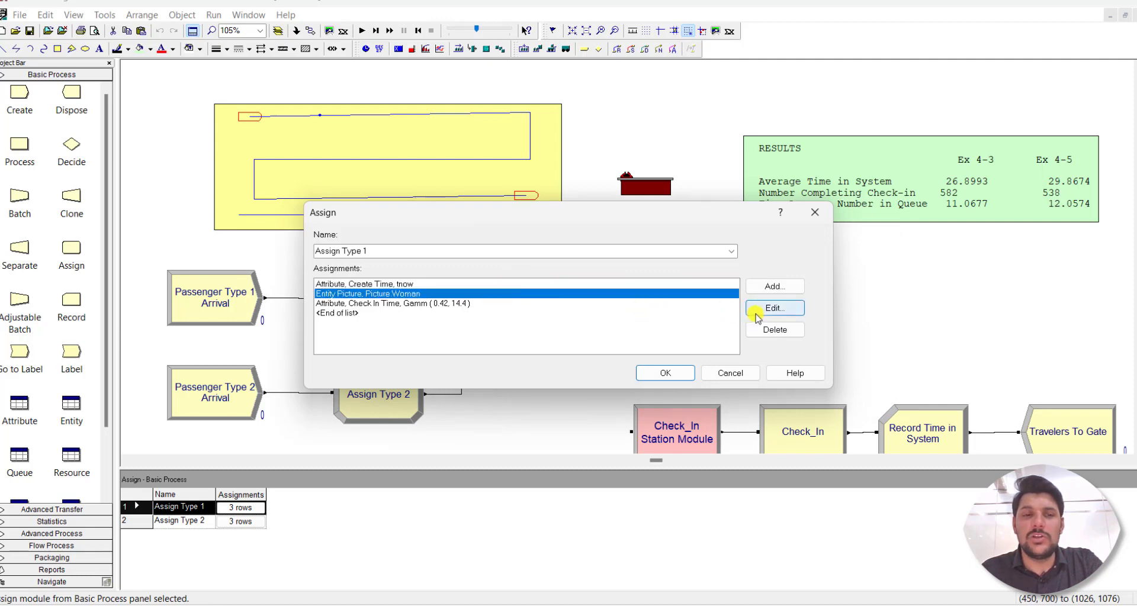
left_click(775, 307)
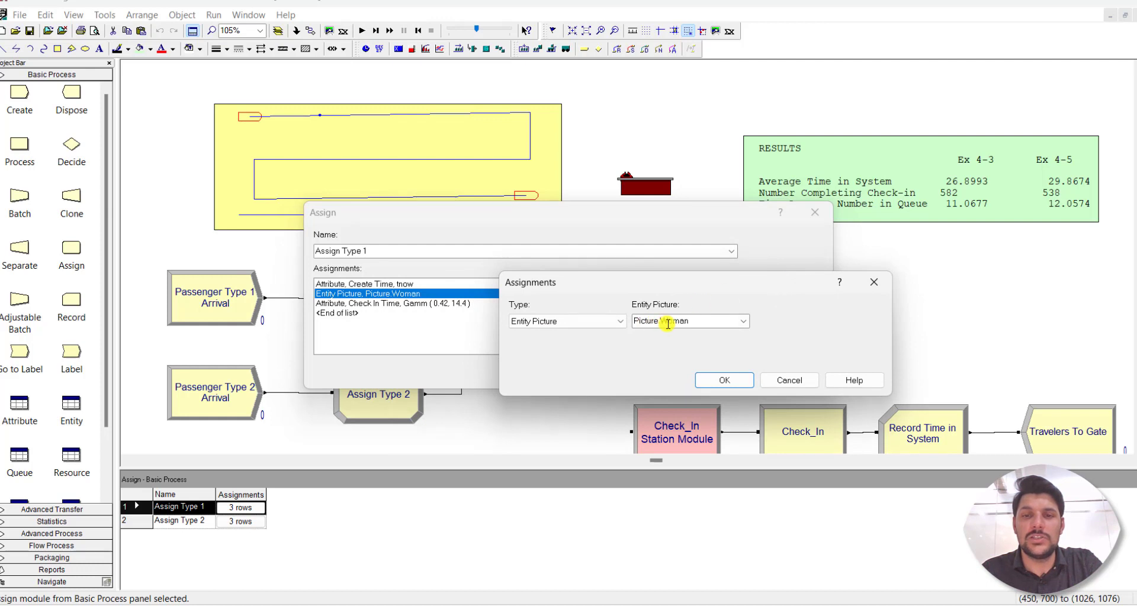
left_click(724, 381)
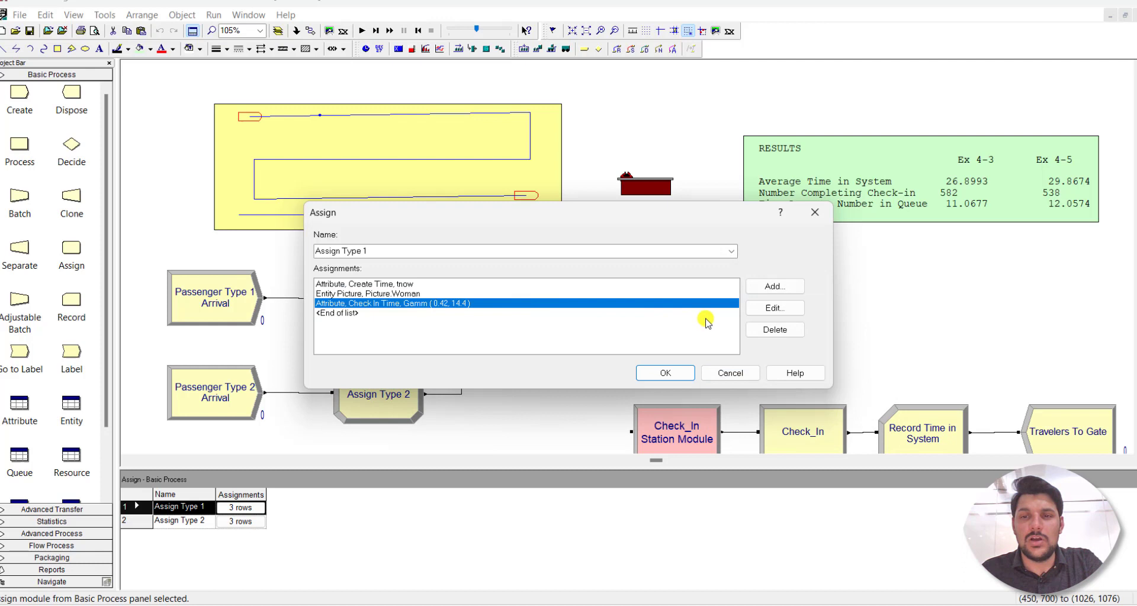
left_click(775, 308)
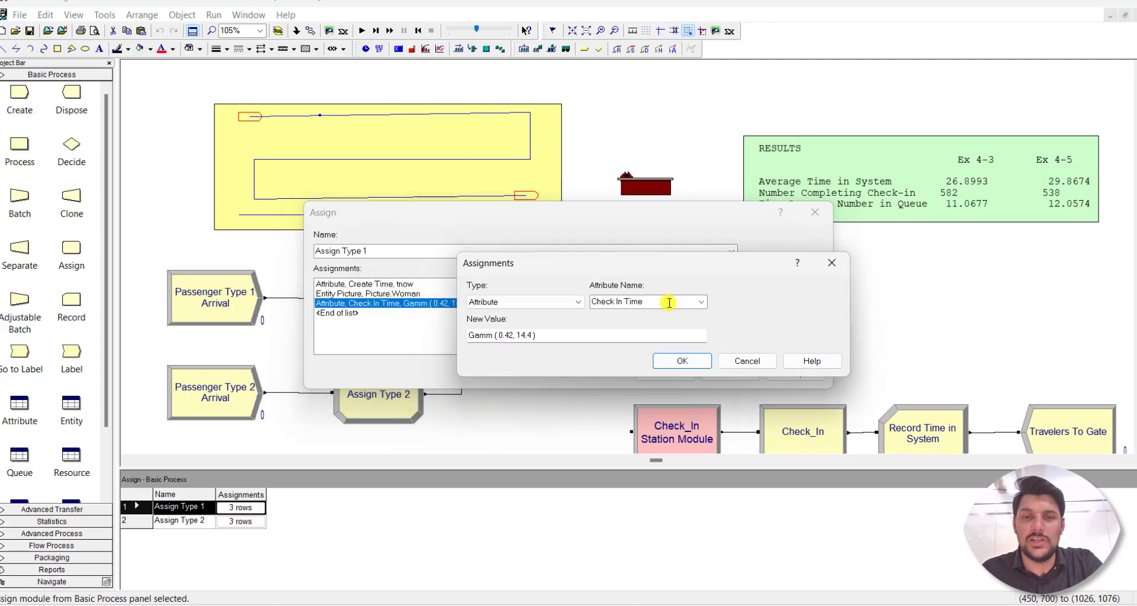
mouse_move(590, 335)
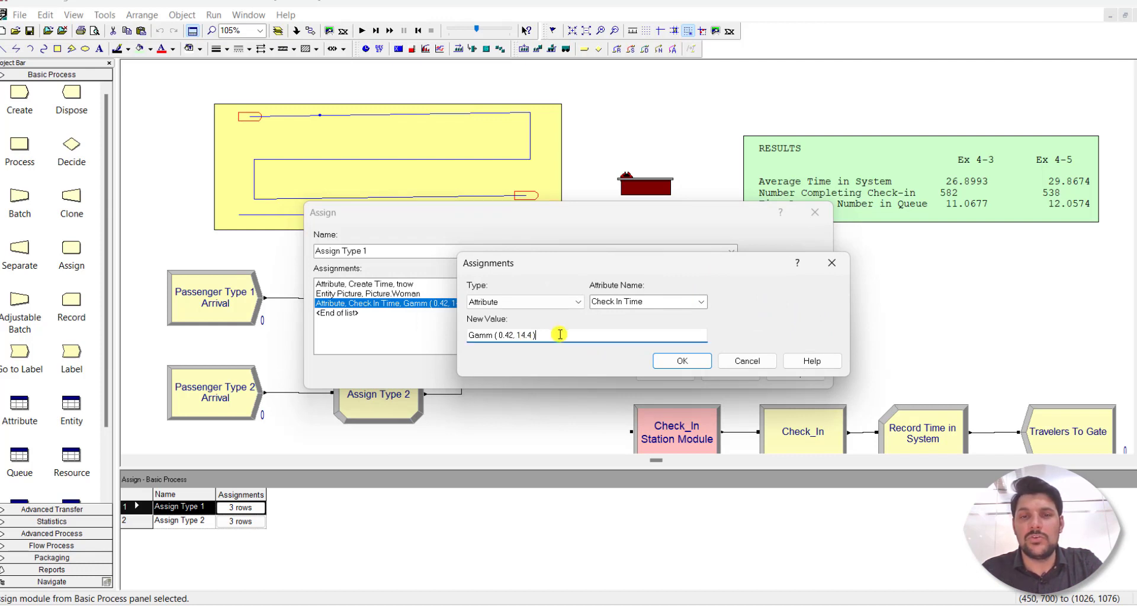
- Browse Random Distributions in the expression builder, leave Gamm(0.42, 14.4) unchanged and close Assign Type 1
right_click(559, 335)
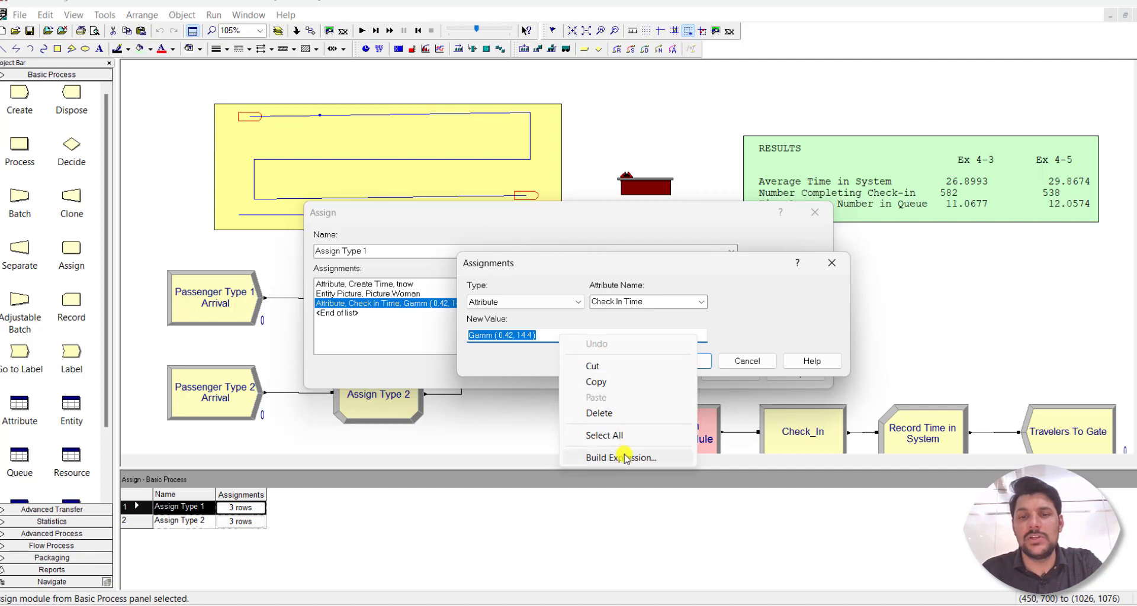
left_click(620, 458)
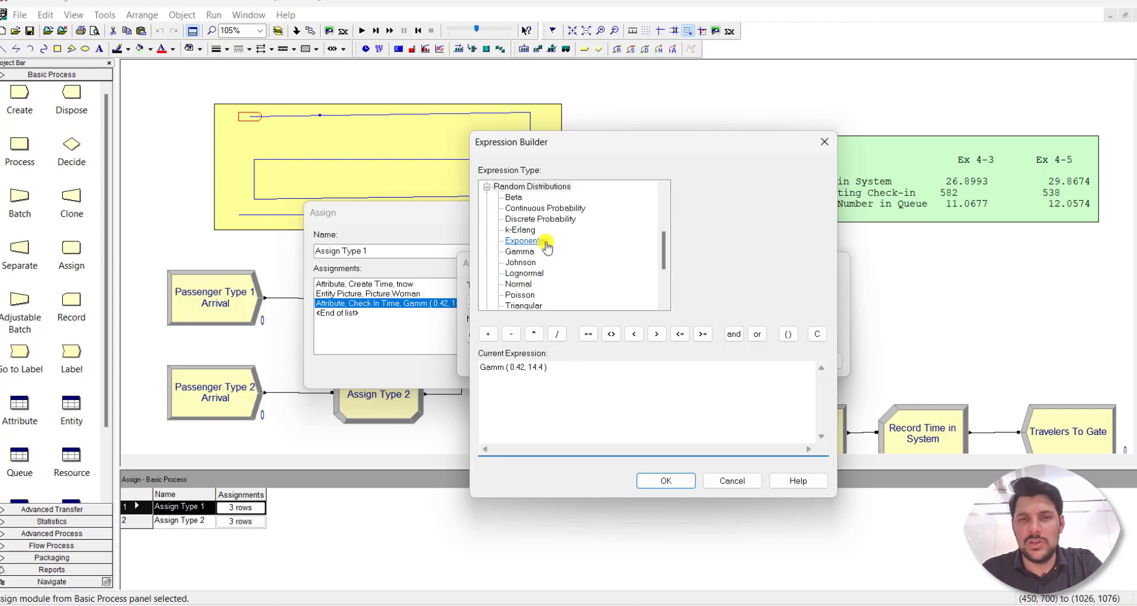
left_click(518, 251)
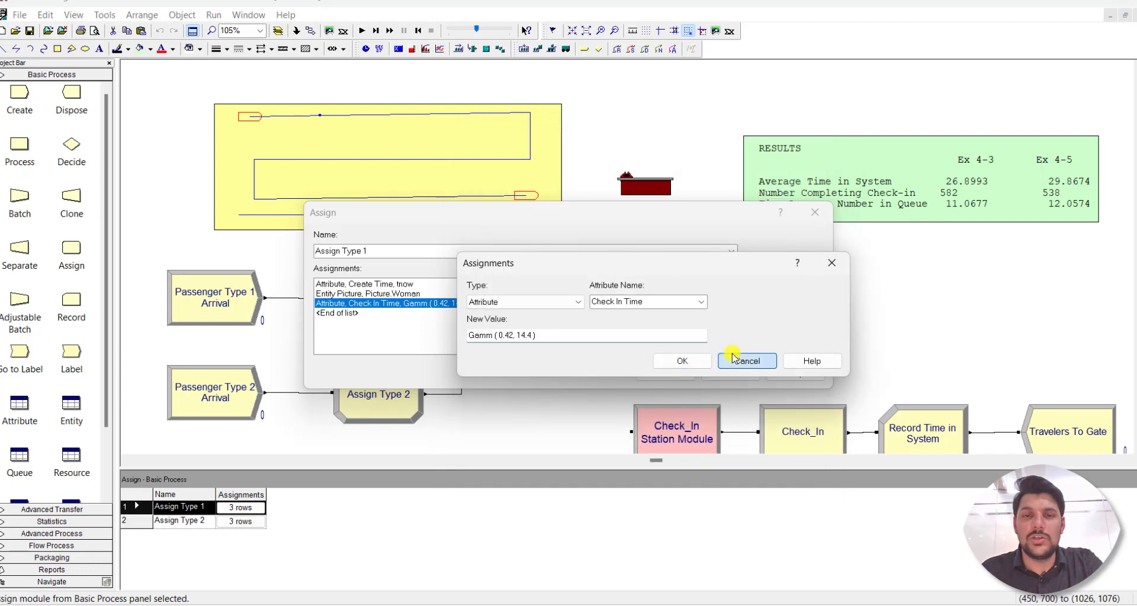
left_click(747, 361)
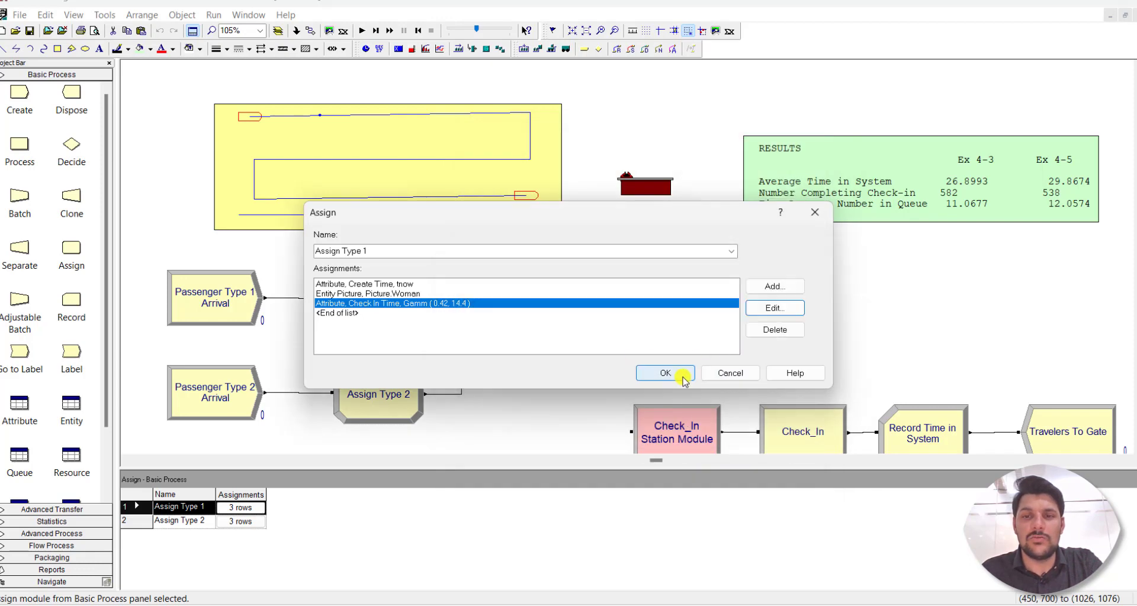
left_click(665, 374)
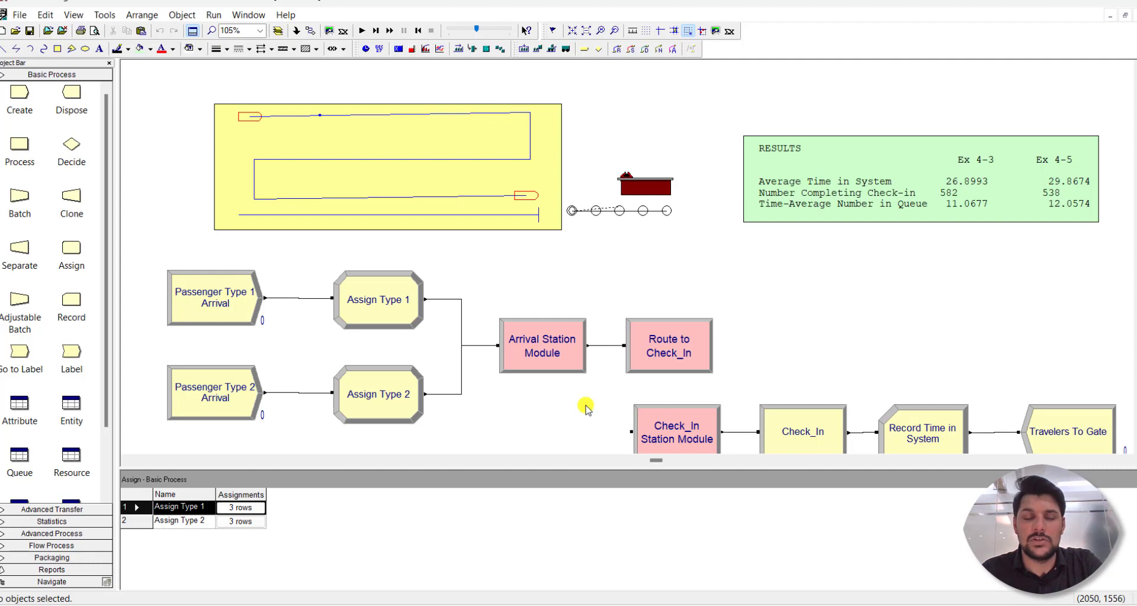
double_click(378, 394)
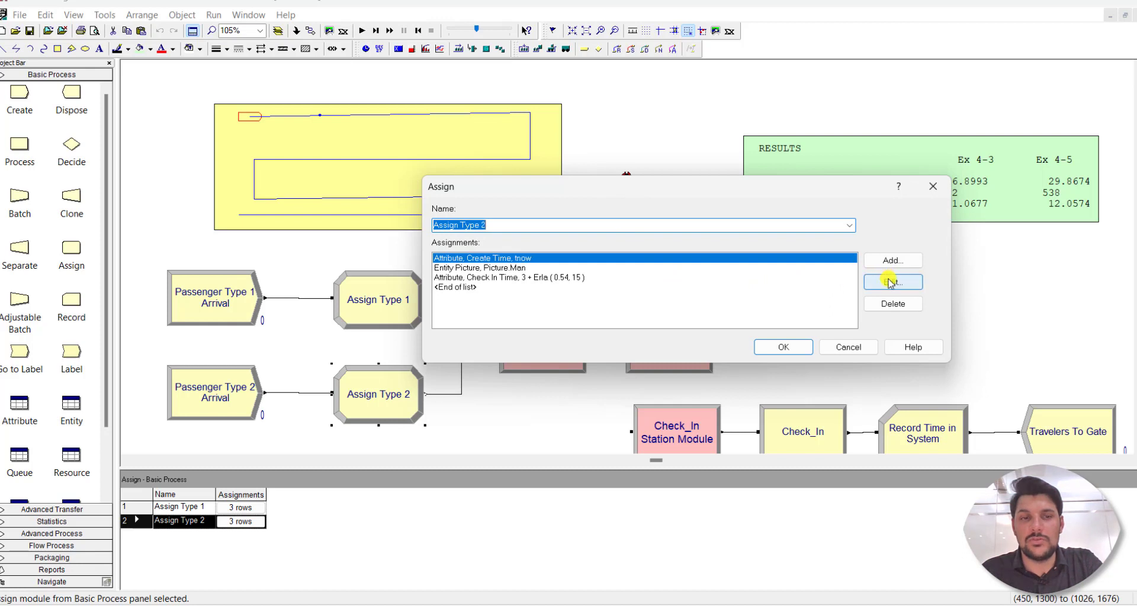
left_click(892, 282)
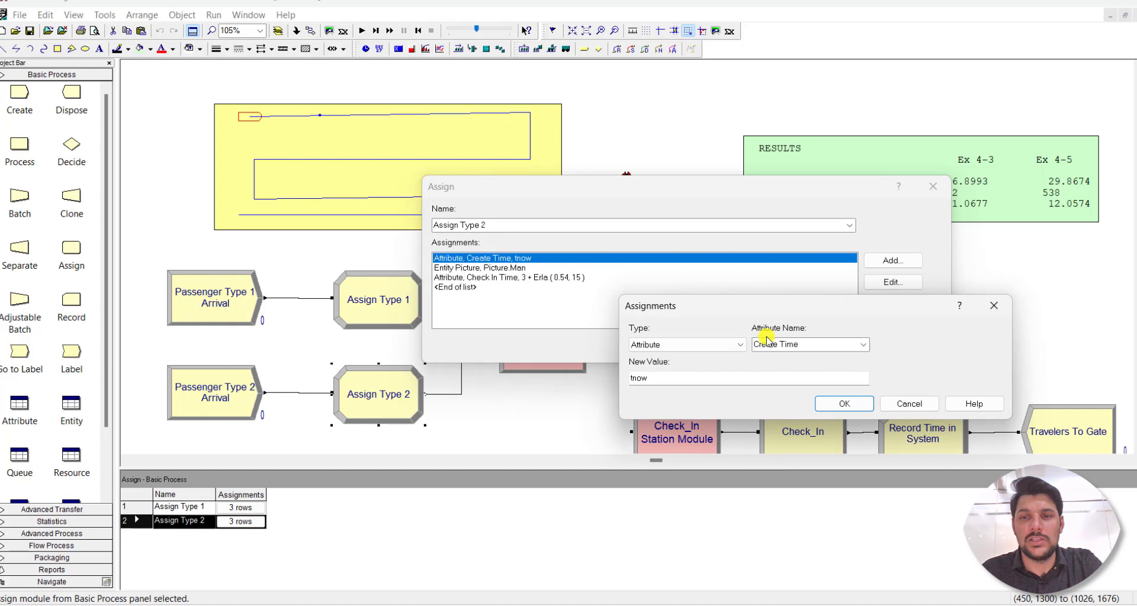
mouse_move(393, 321)
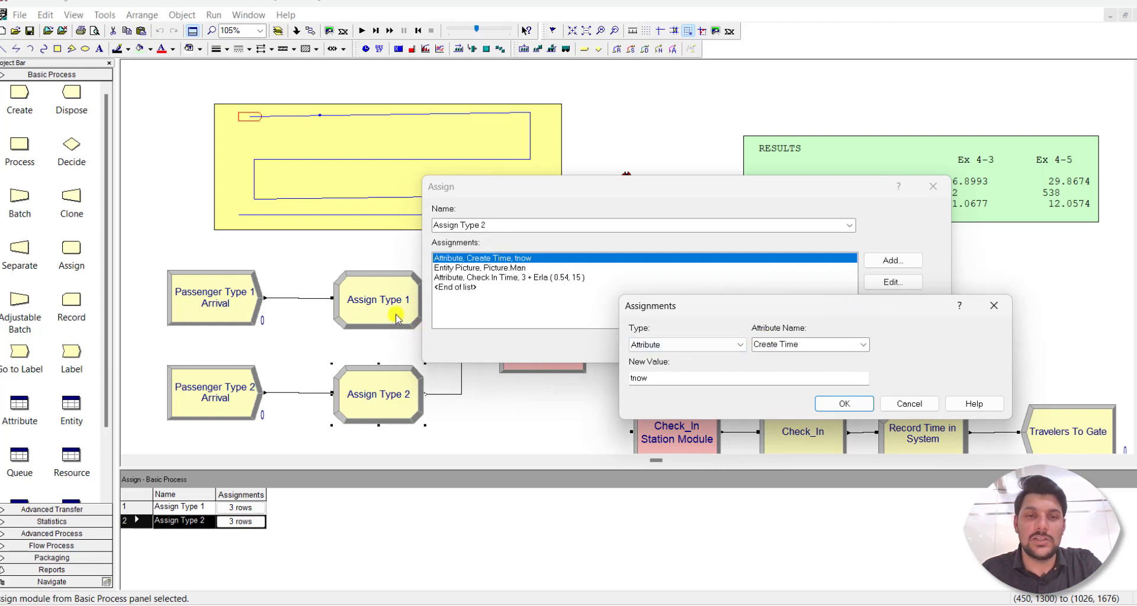
mouse_move(610, 314)
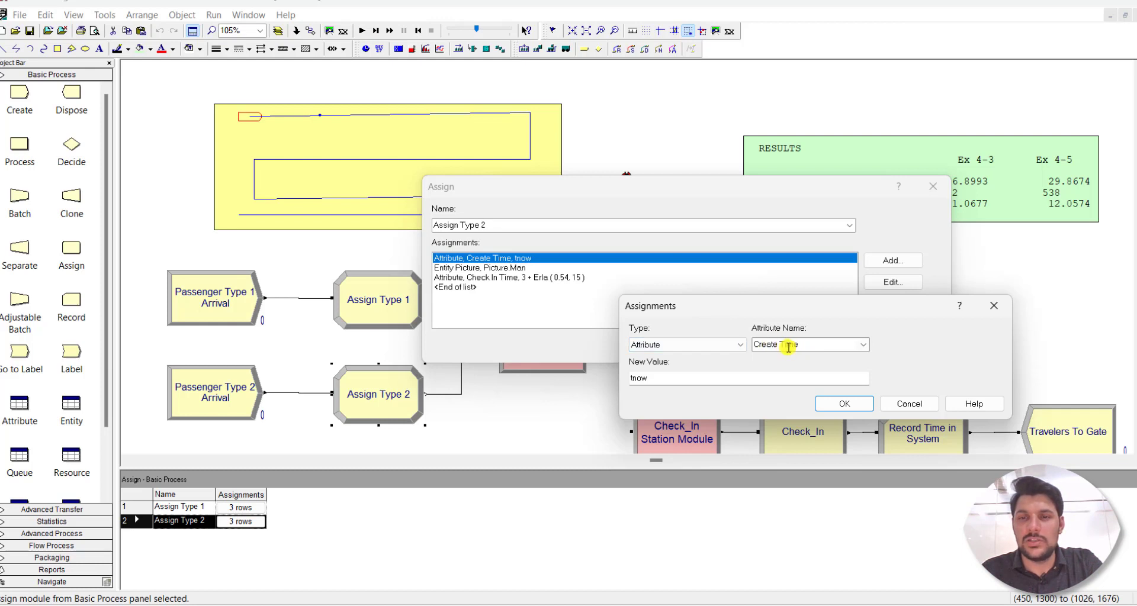
left_click(843, 404)
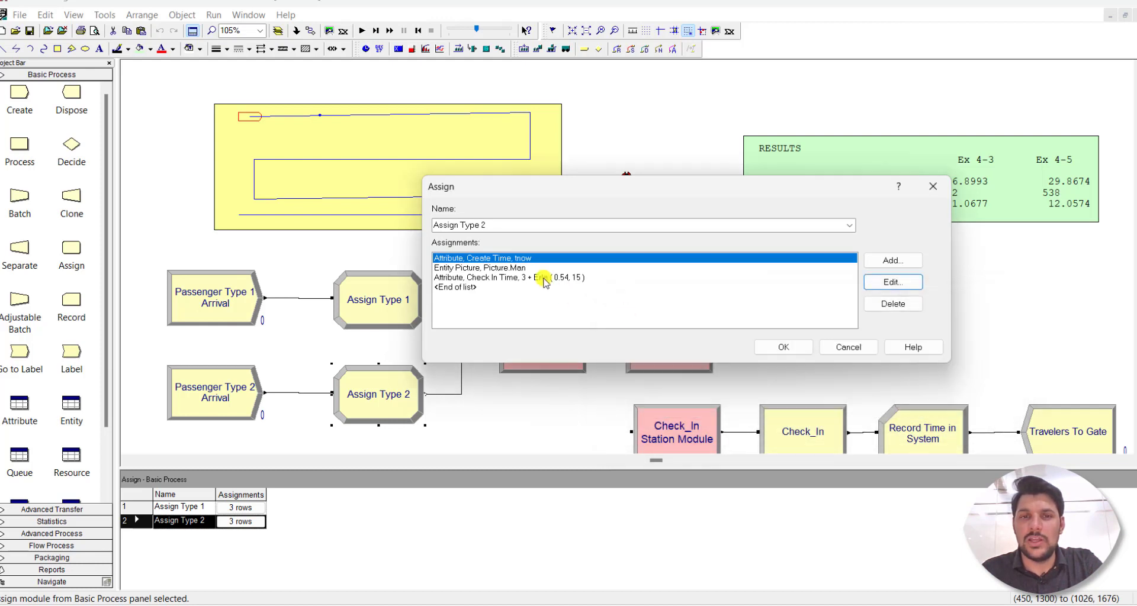
left_click(479, 267)
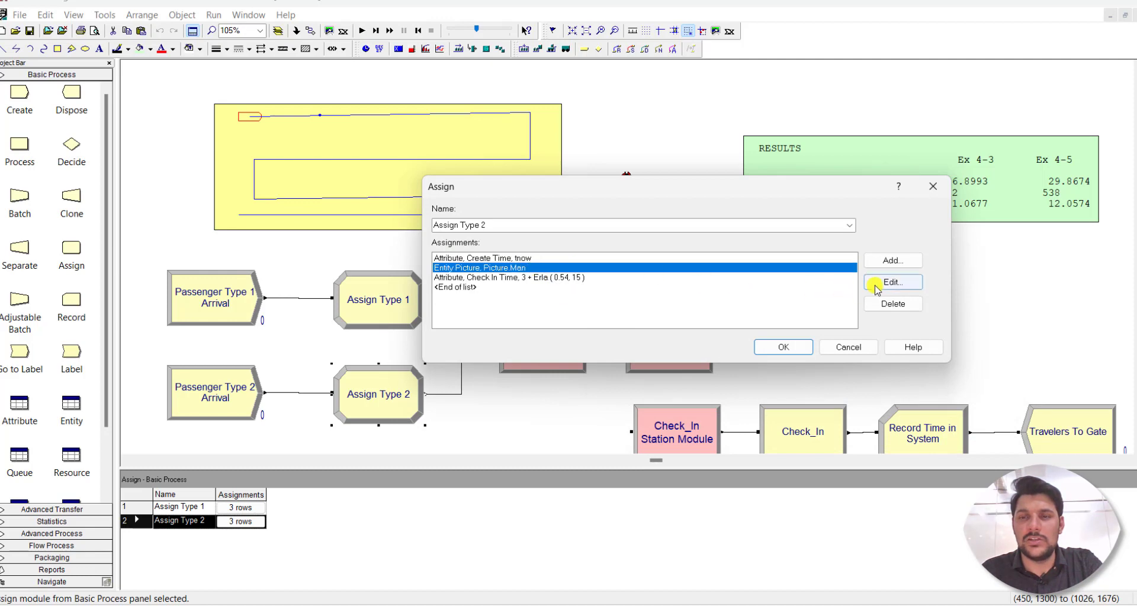
left_click(893, 282)
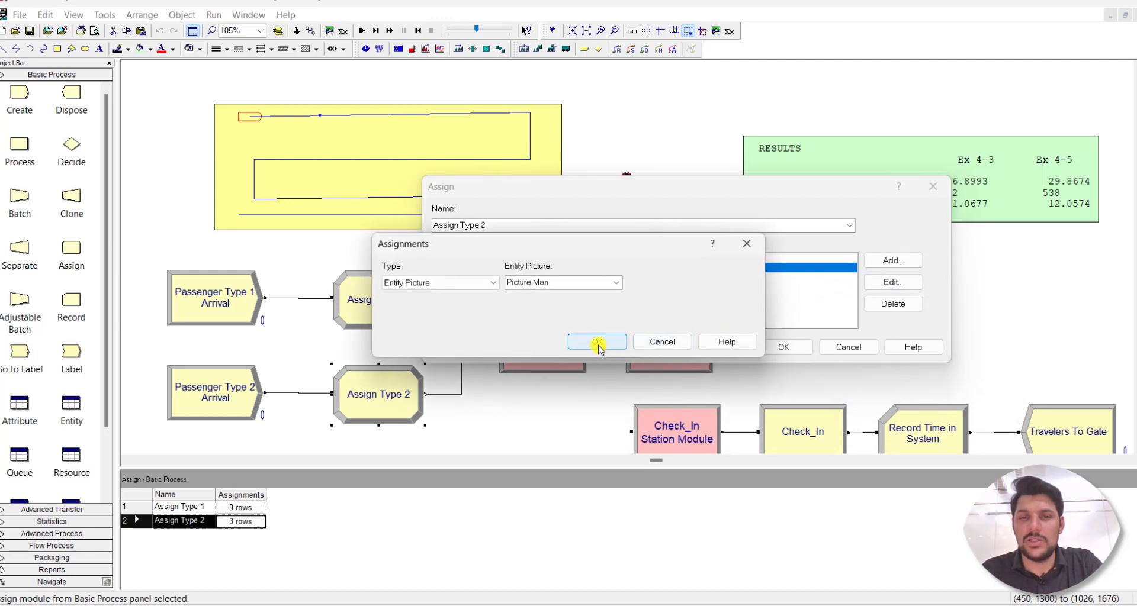
left_click(597, 341)
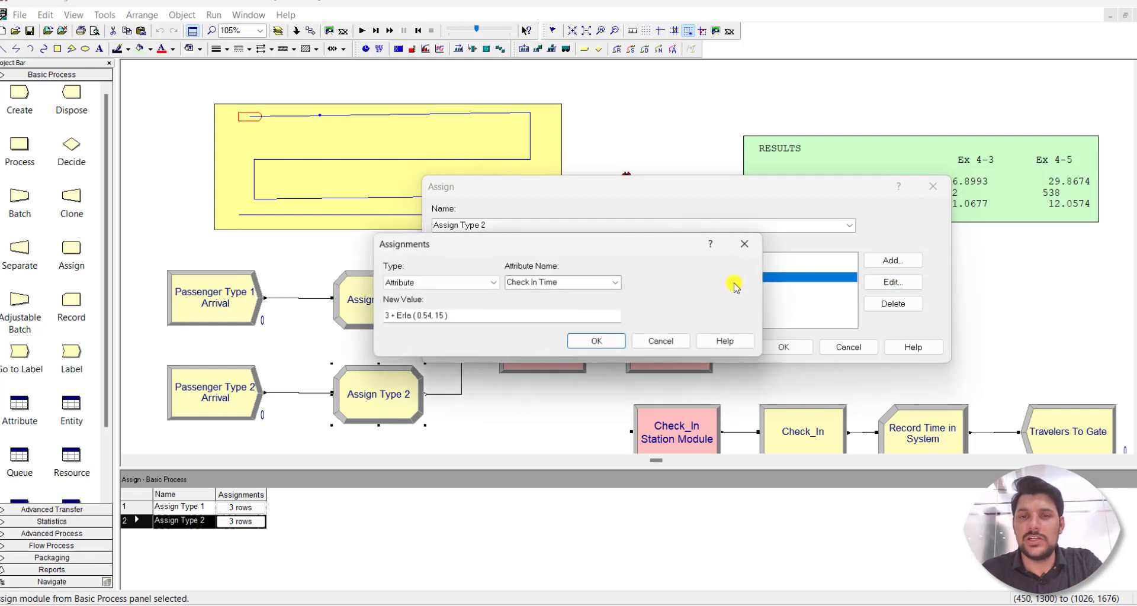
left_click(529, 316)
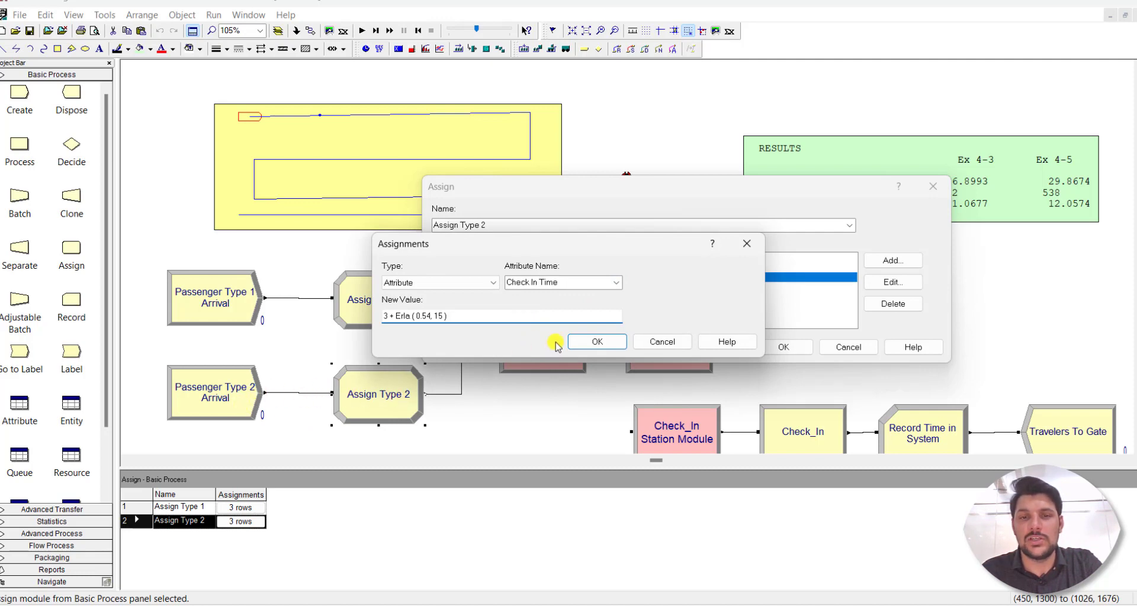
left_click(597, 342)
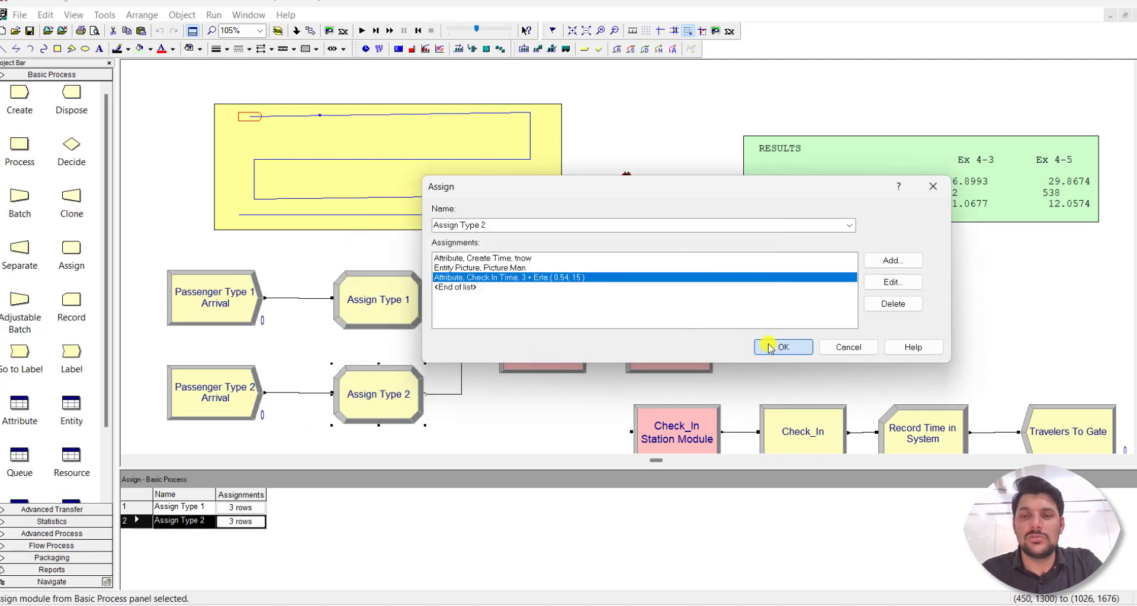
left_click(782, 347)
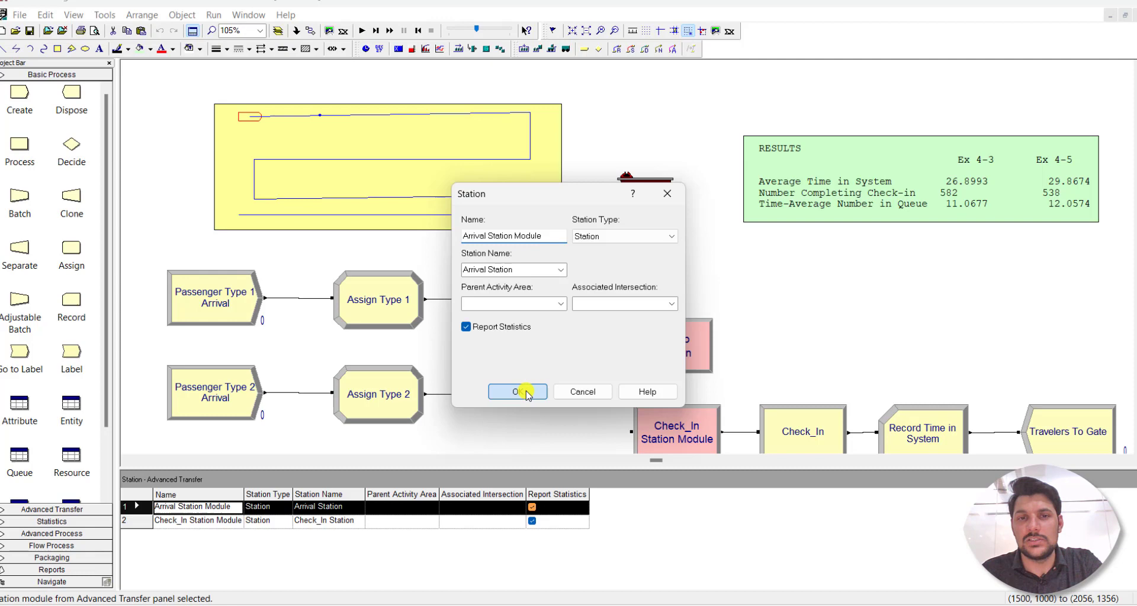
- Close the arrival station and UNIF(2, 3) route, confirm Check_In delays by Check In Time, and close it
left_click(517, 392)
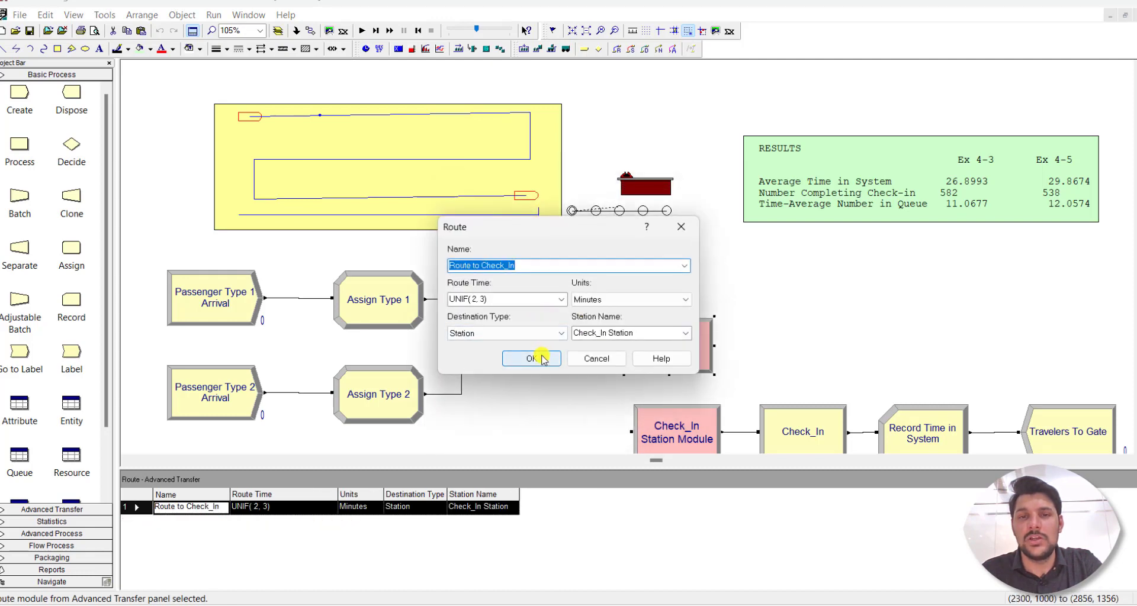
left_click(531, 359)
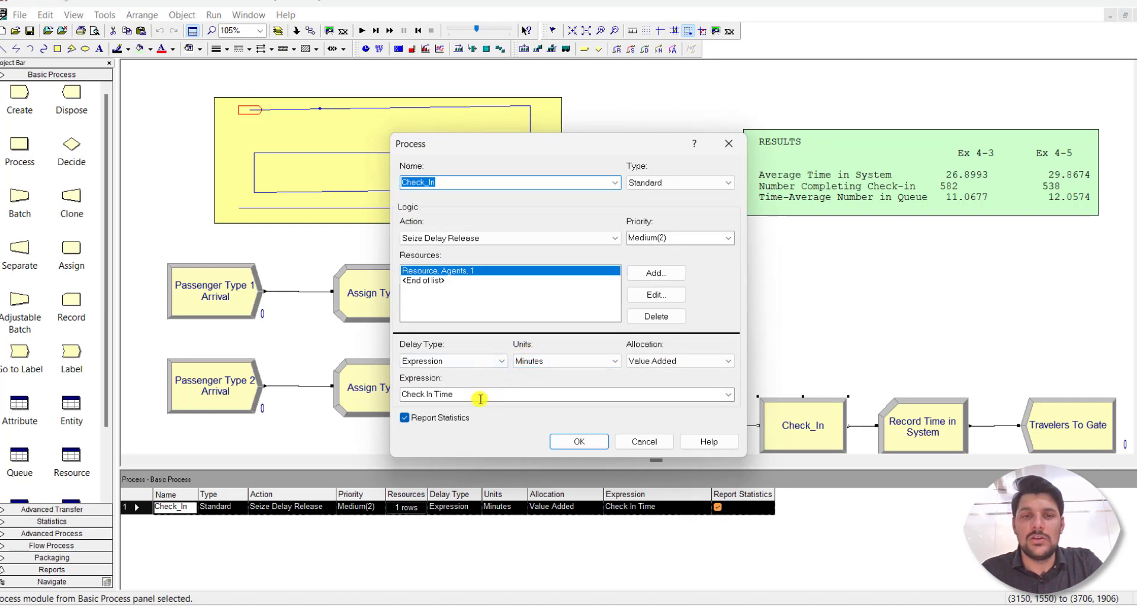
left_click(479, 395)
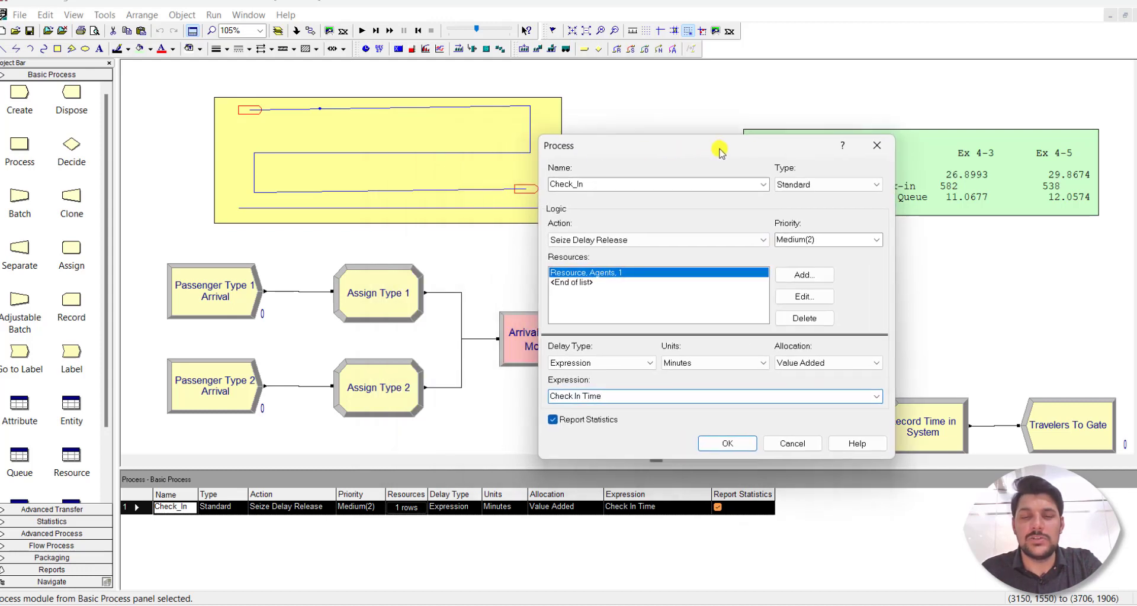
mouse_move(402, 236)
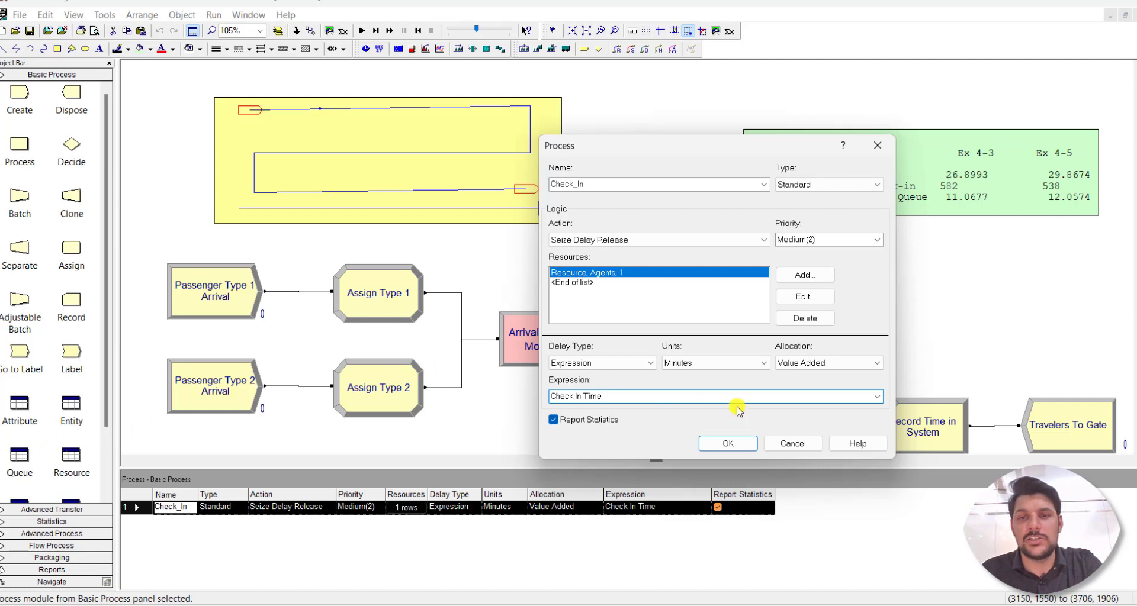
left_click(728, 443)
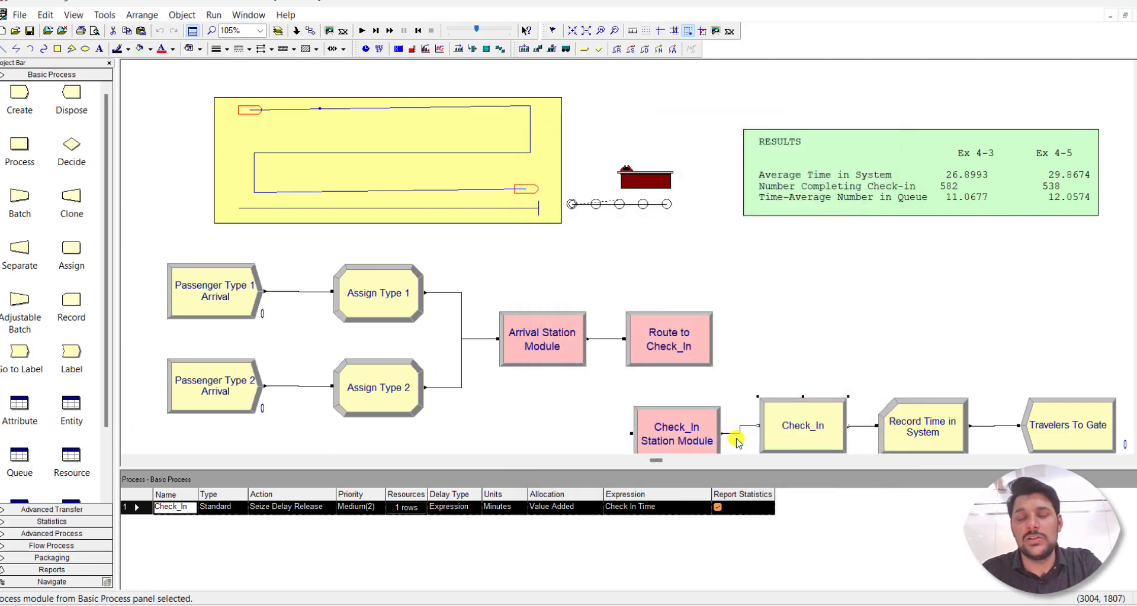
- Confirm Record Time in System tallies a time interval from Create Time, then review the Travelers To Gate dispose
left_click(707, 418)
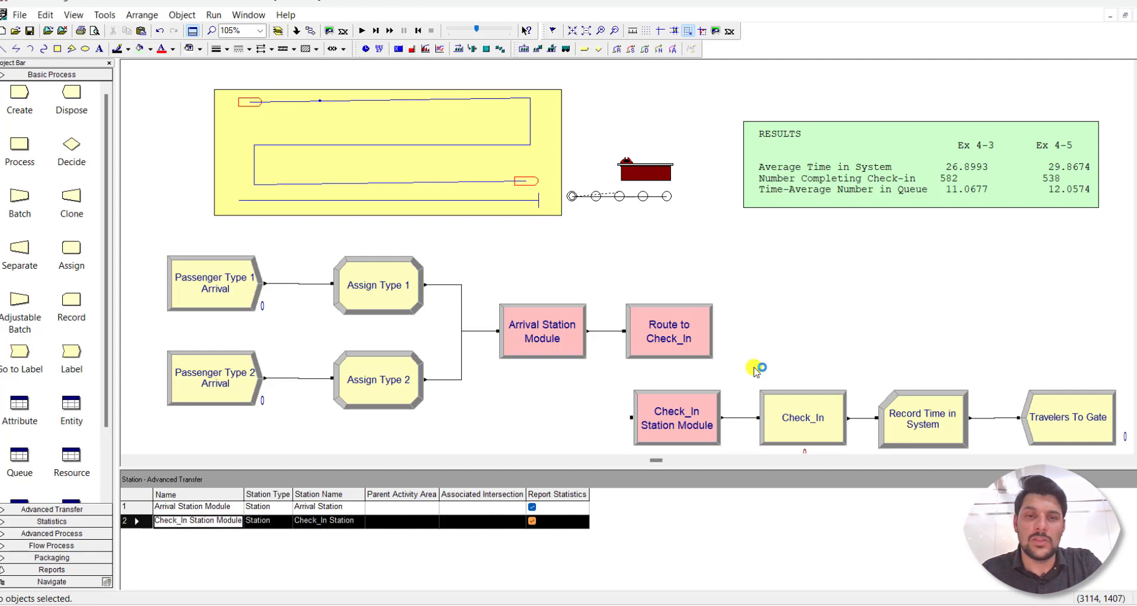
mouse_move(899, 434)
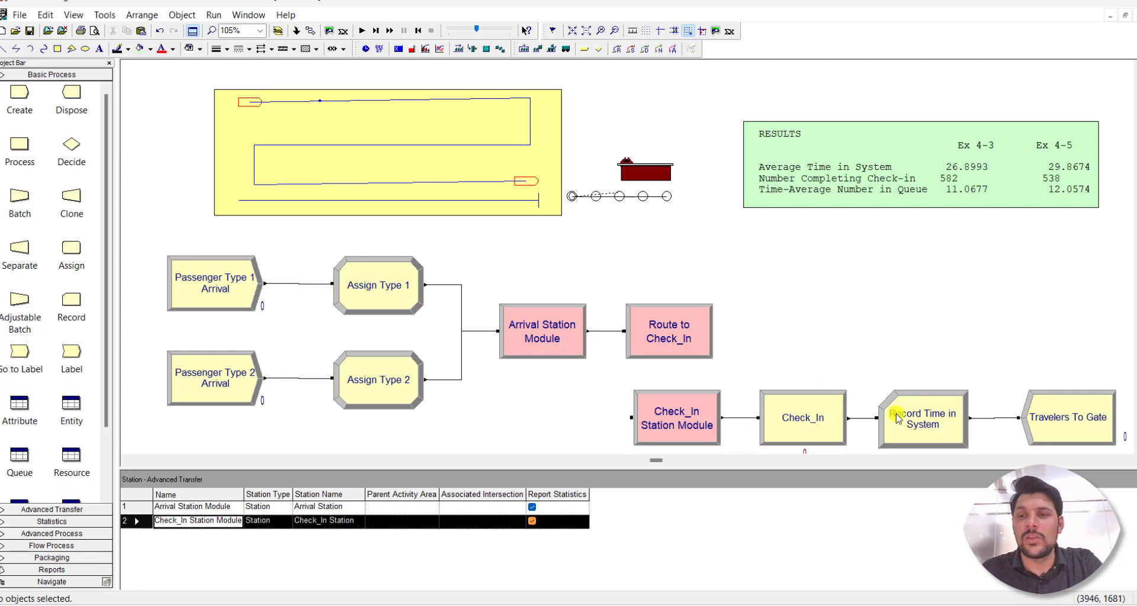
double_click(922, 419)
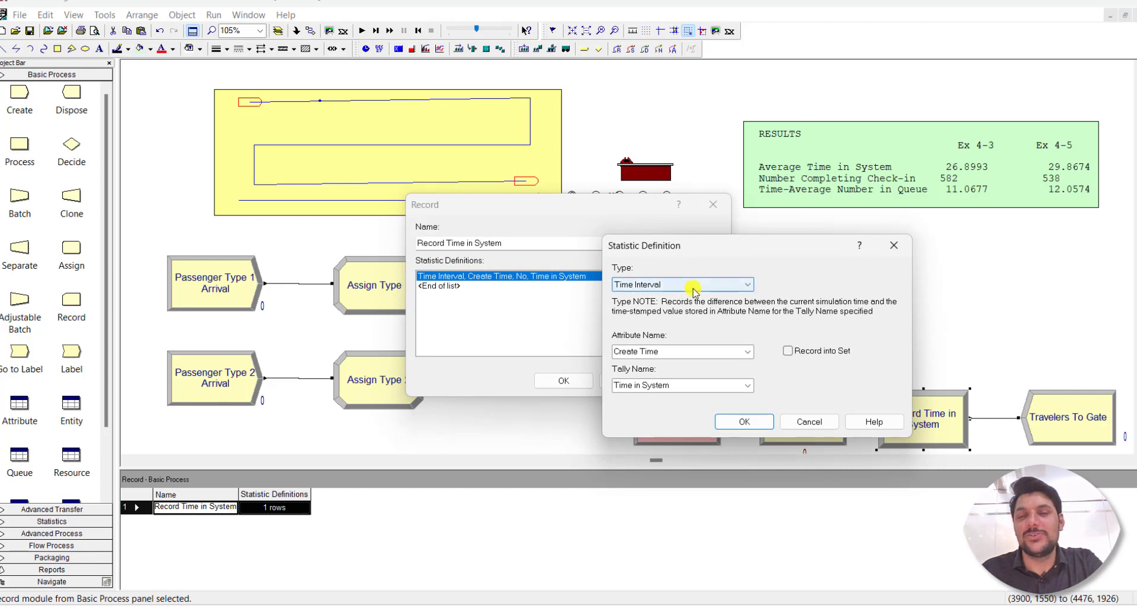
mouse_move(691, 312)
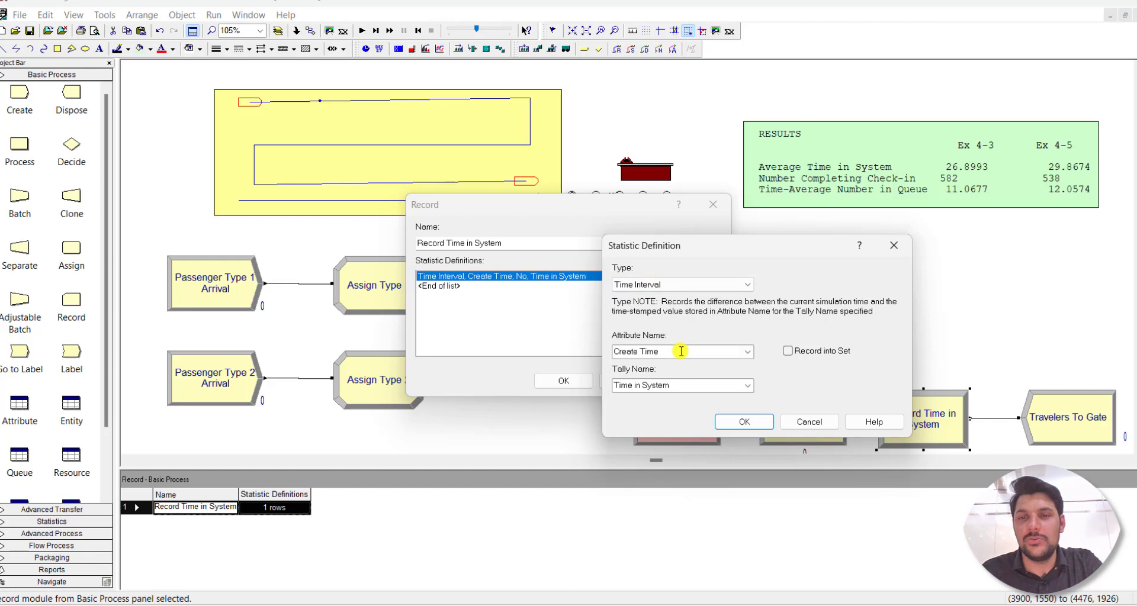
mouse_move(683, 386)
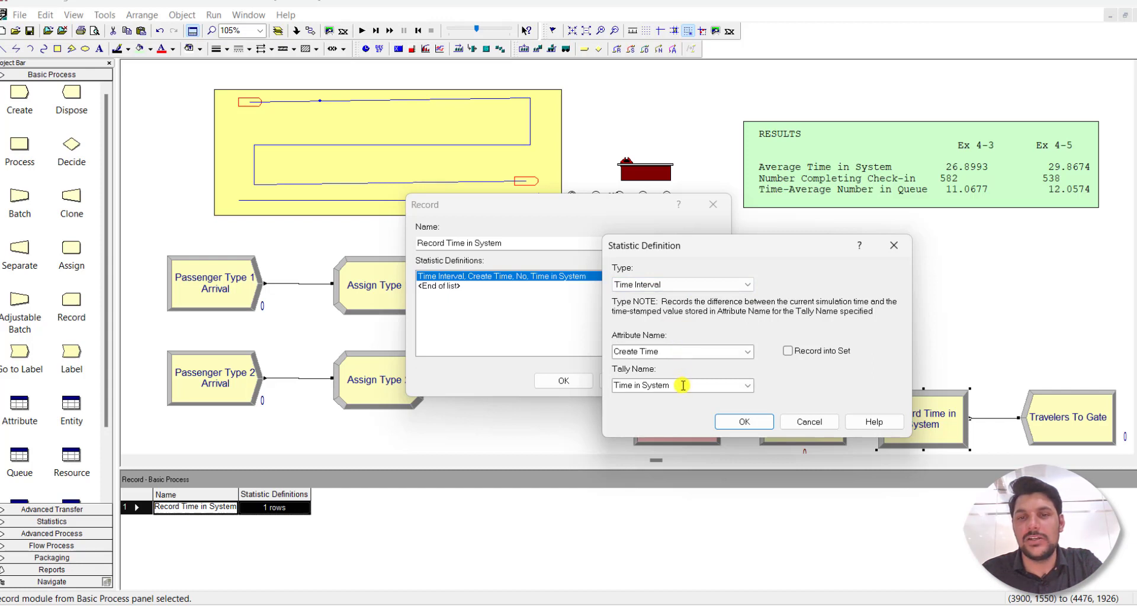
mouse_move(621, 398)
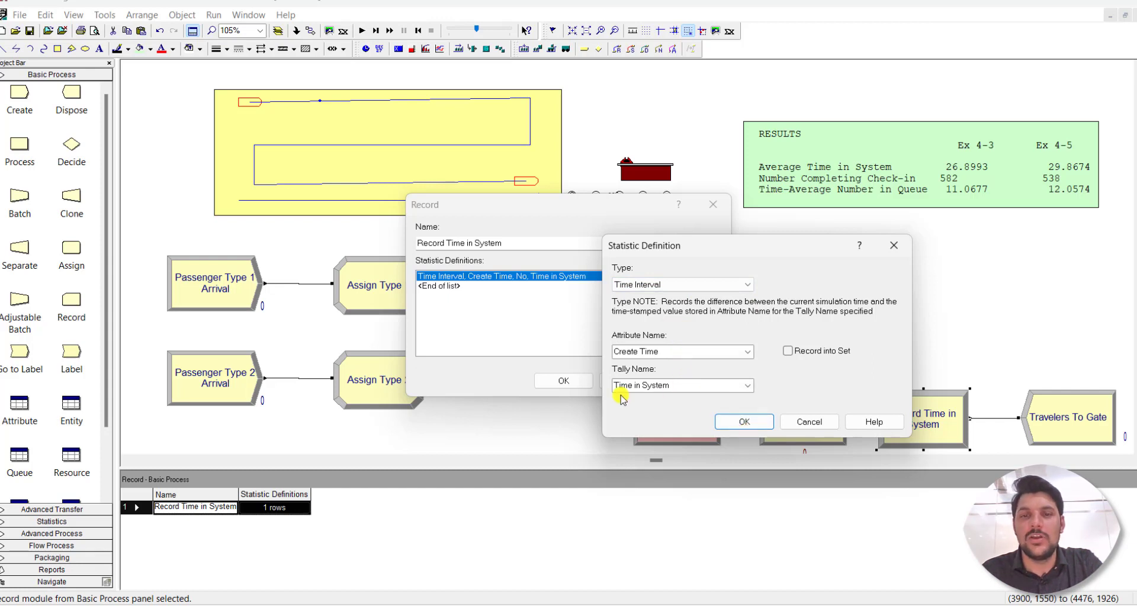
left_click(744, 422)
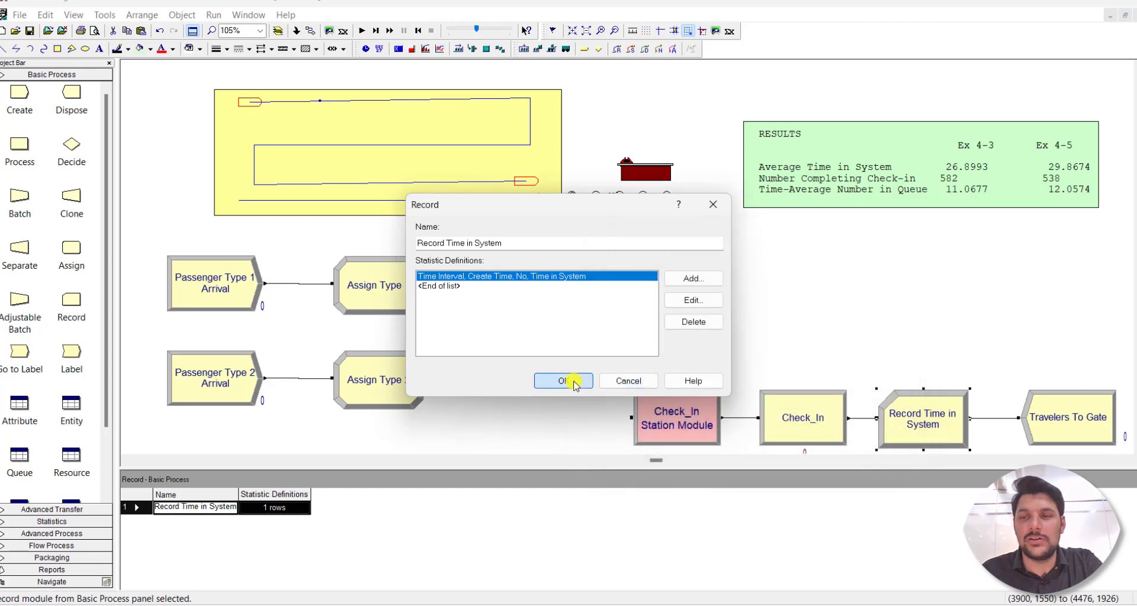
left_click(563, 380)
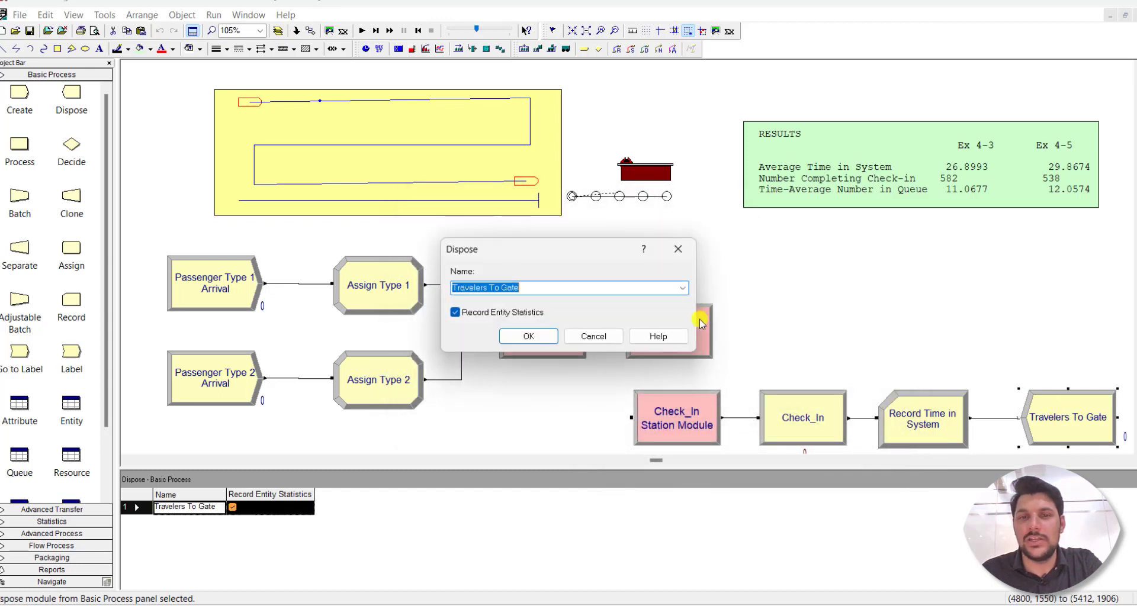
left_click(528, 336)
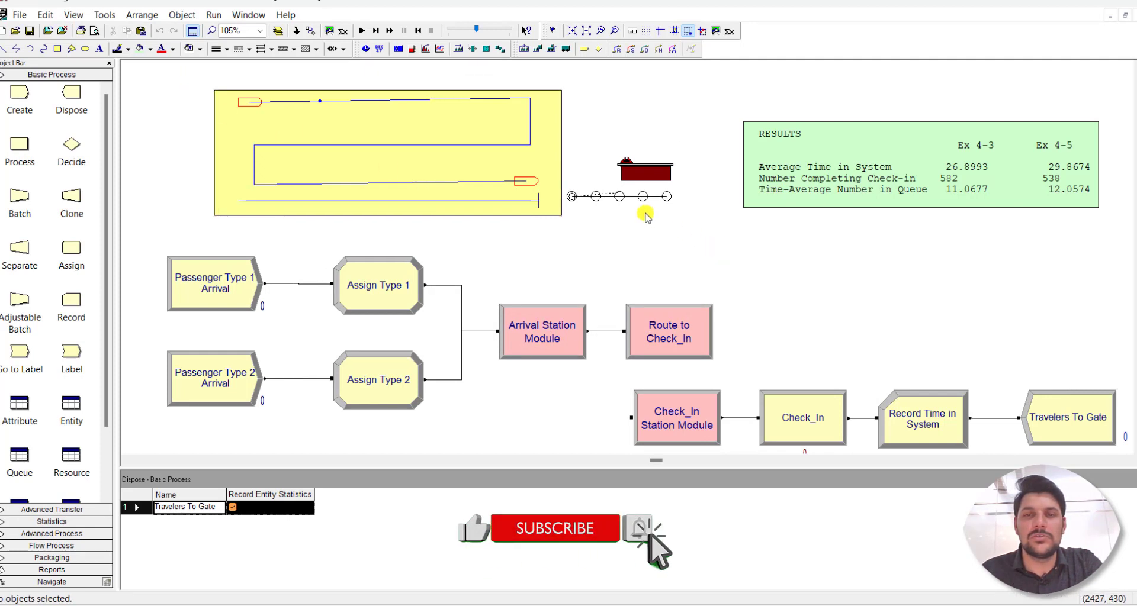
mouse_move(588, 178)
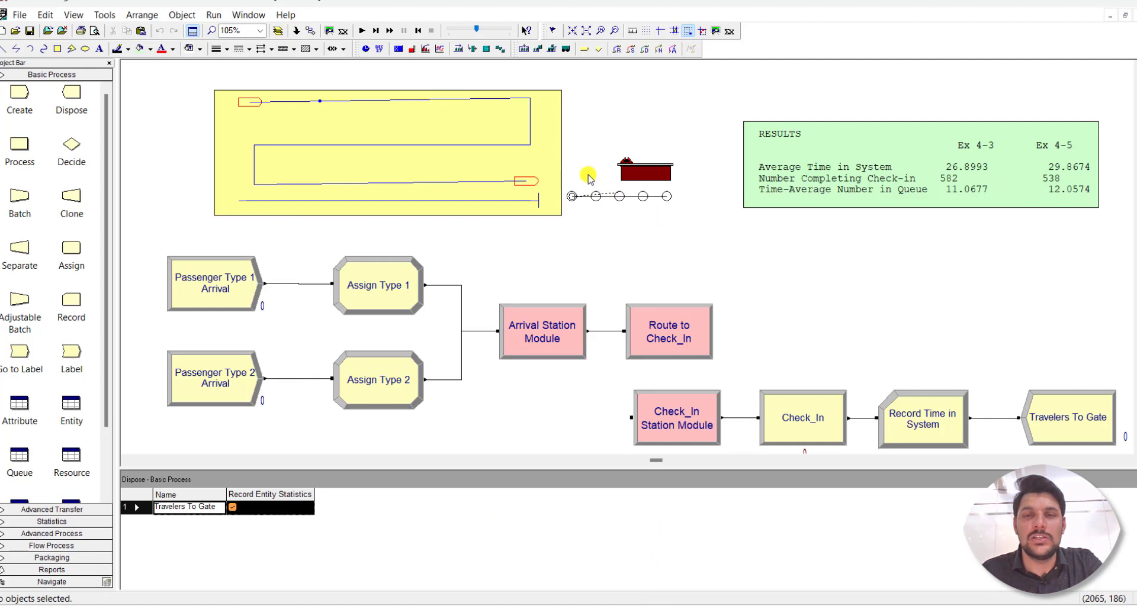
mouse_move(623, 167)
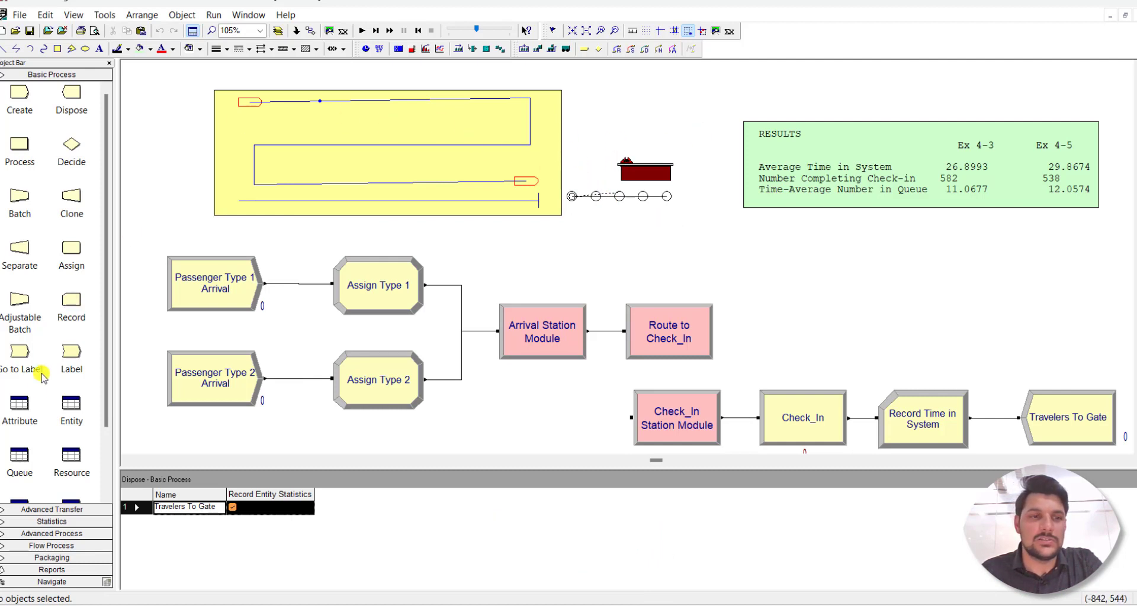
- Check the Entity, Resource, Variable and Schedule data, including the five-row quarter-hour Agent Schedule durations
scroll("down", 3)
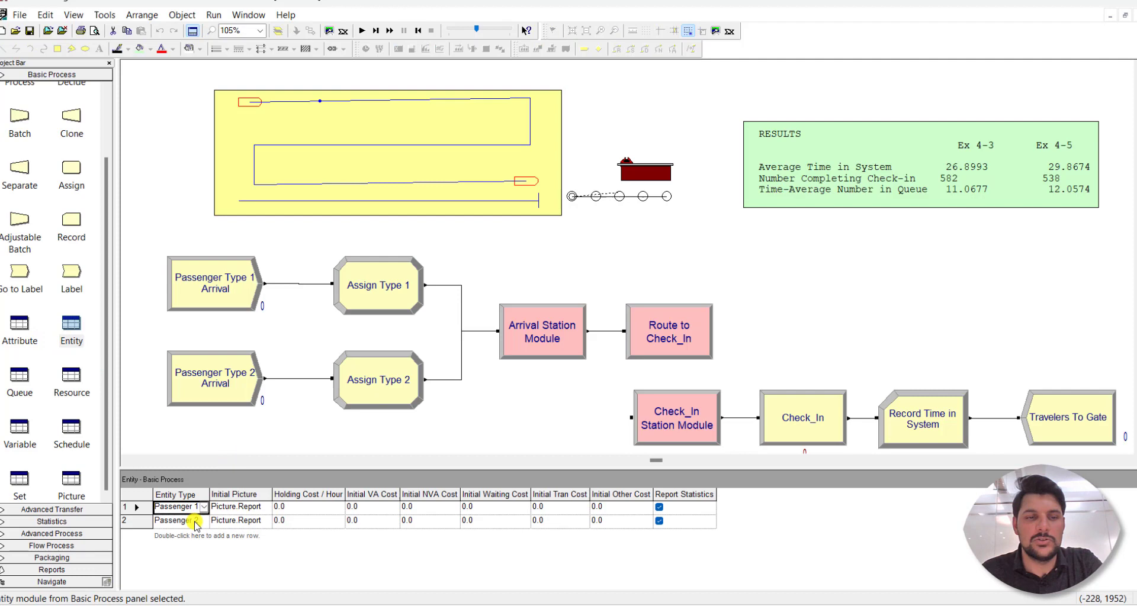
left_click(71, 375)
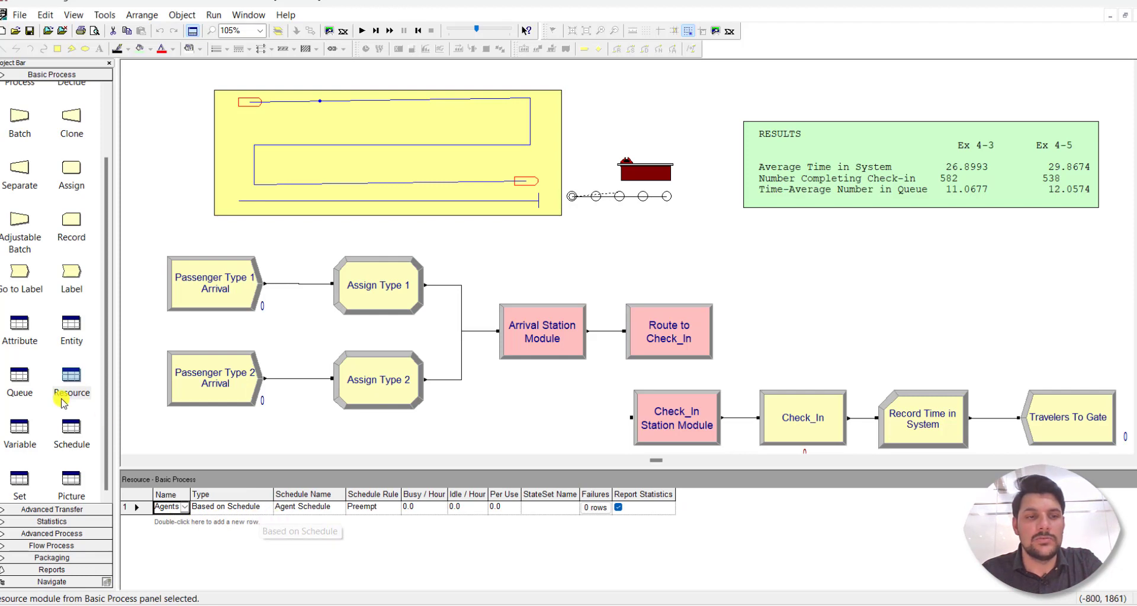
left_click(22, 437)
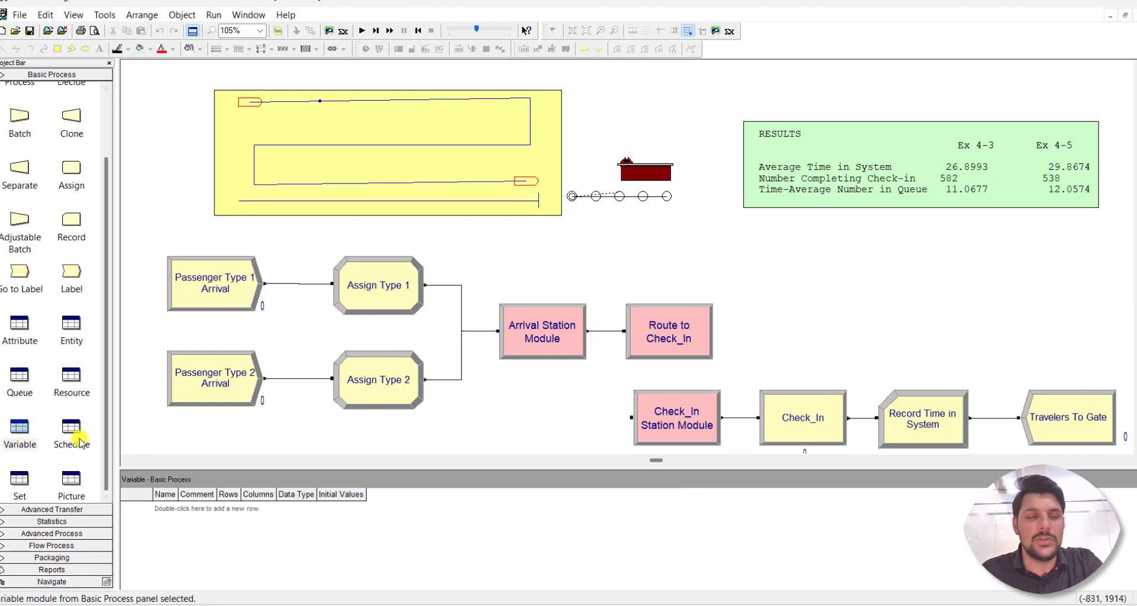
left_click(71, 431)
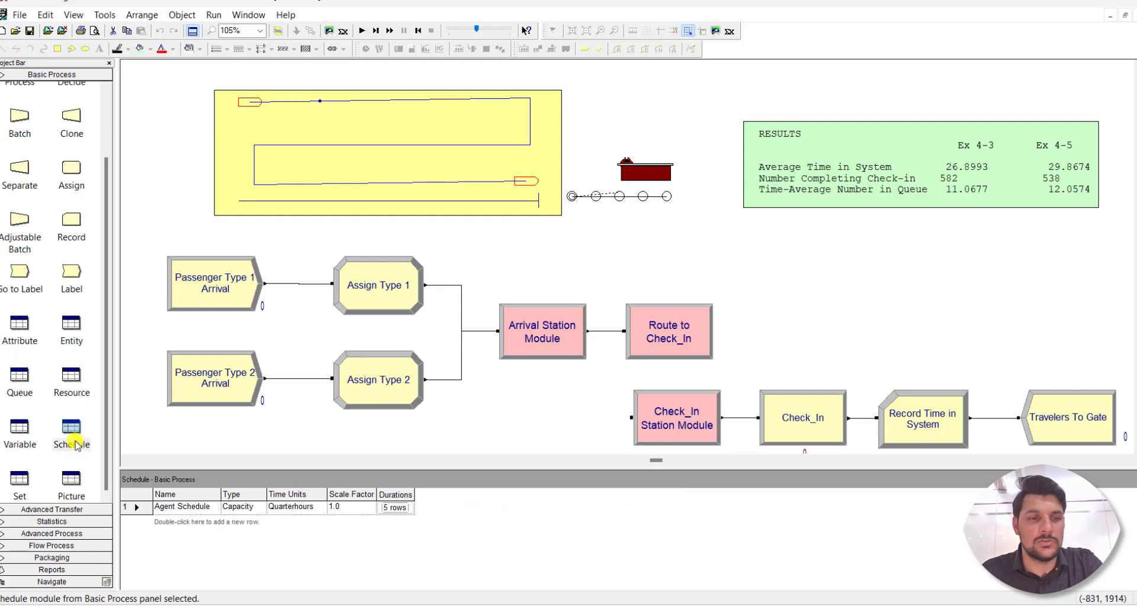
left_click(394, 508)
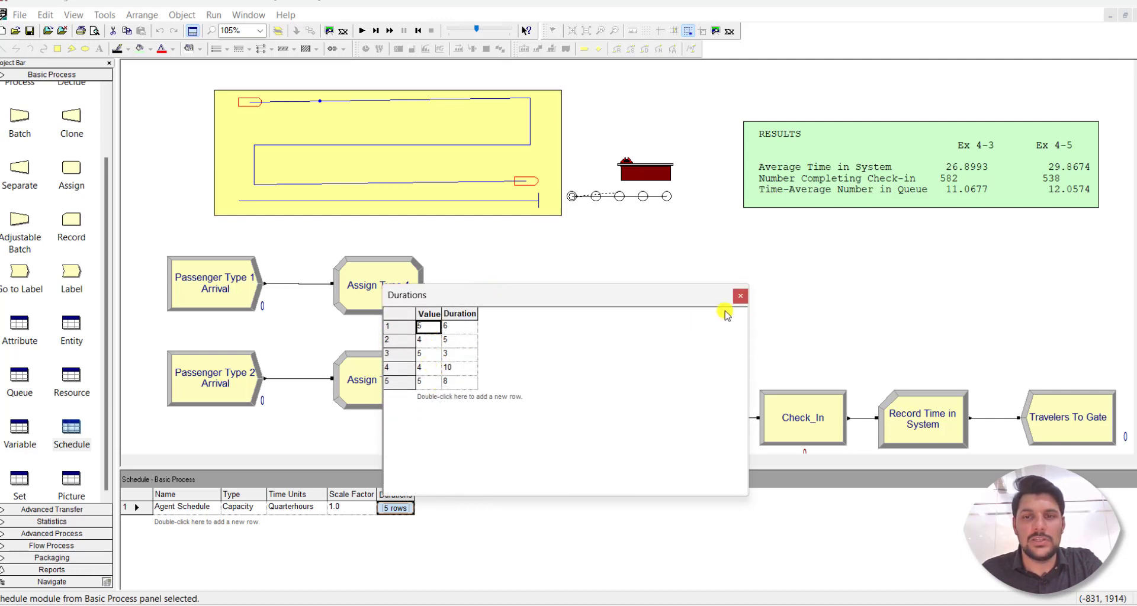
mouse_move(739, 296)
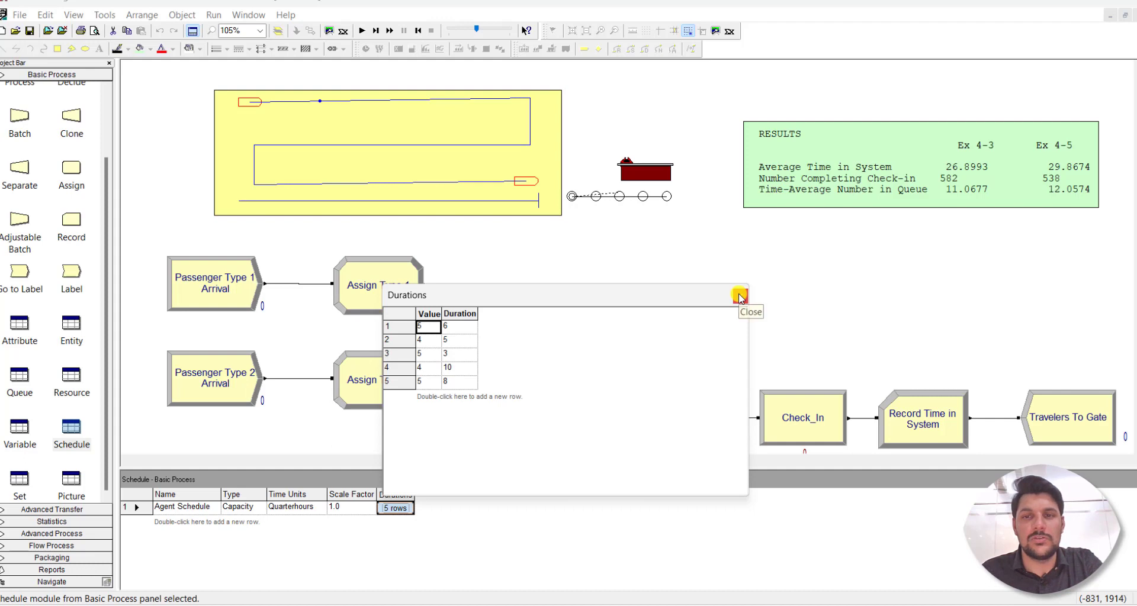
left_click(739, 298)
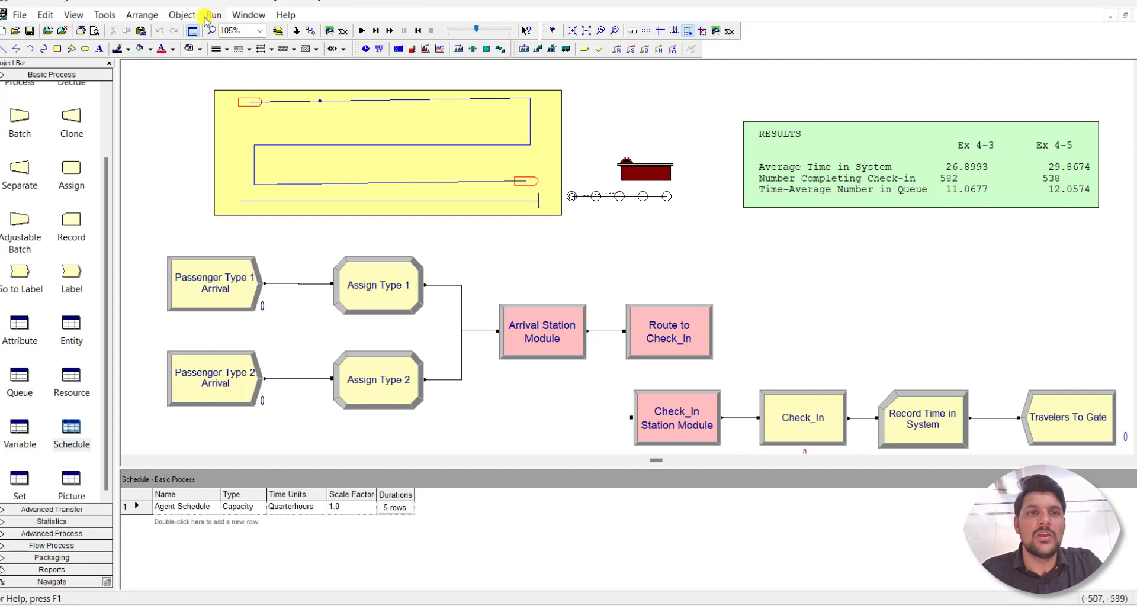
- Confirm a single 16-hour replication in Run Setup, run the model and view the results report
left_click(213, 15)
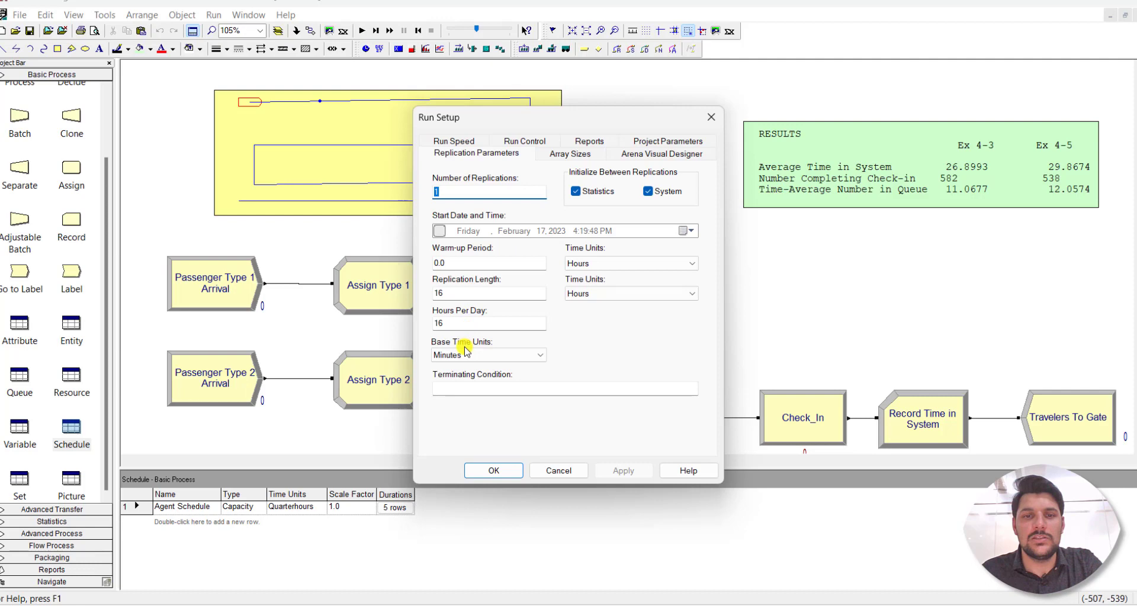
left_click(493, 471)
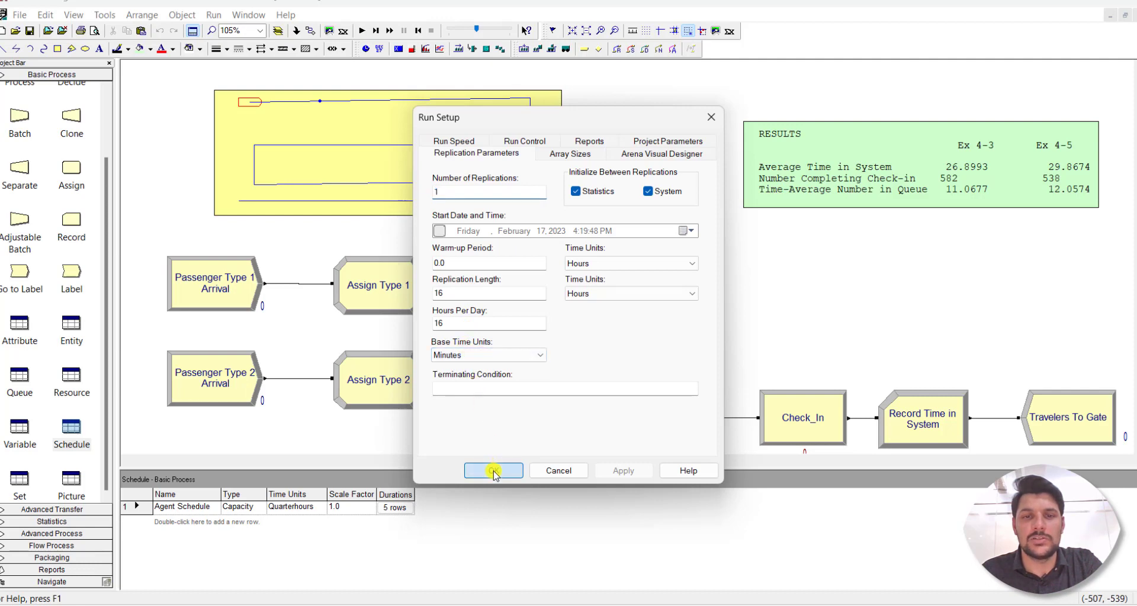
left_click(493, 471)
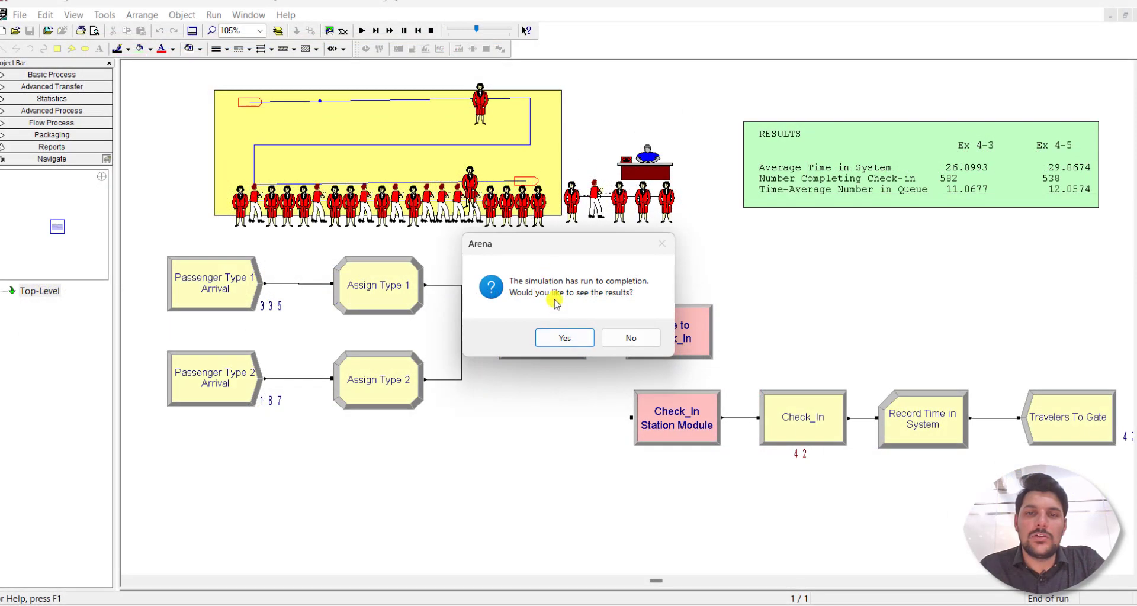
left_click(630, 338)
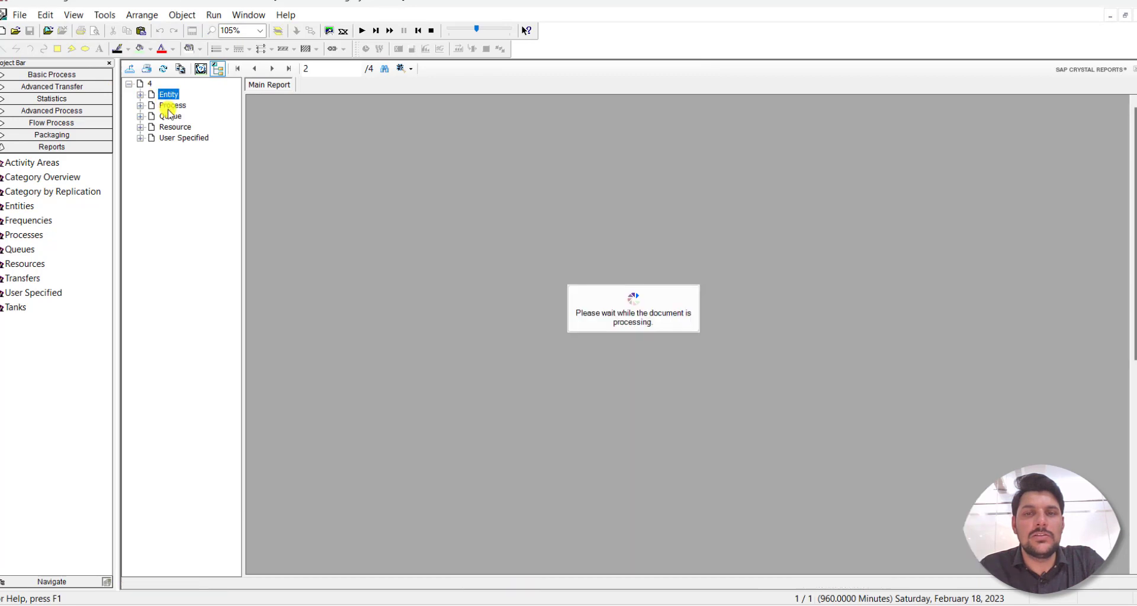
- Show the User Specified tally with Time in System averaging 29.8674 minutes
left_click(175, 127)
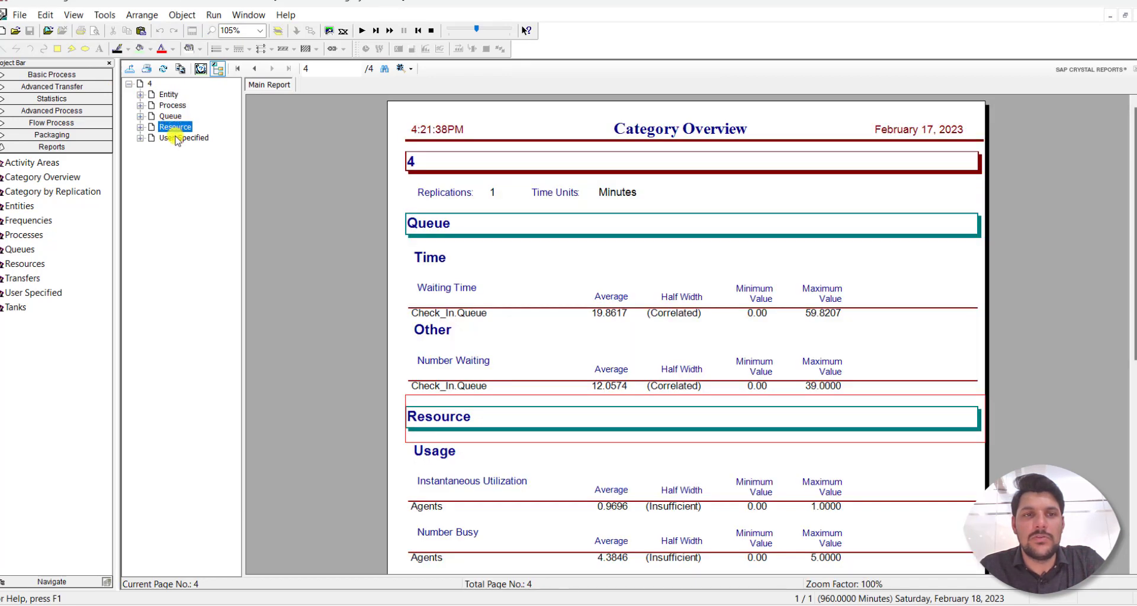
left_click(184, 138)
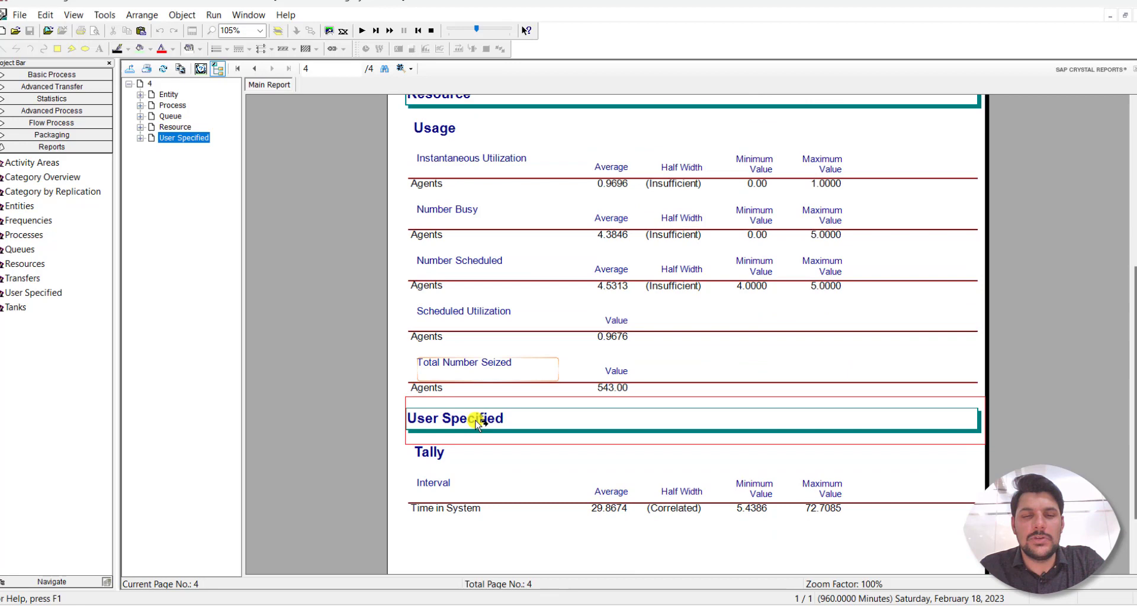
scroll("down", 3)
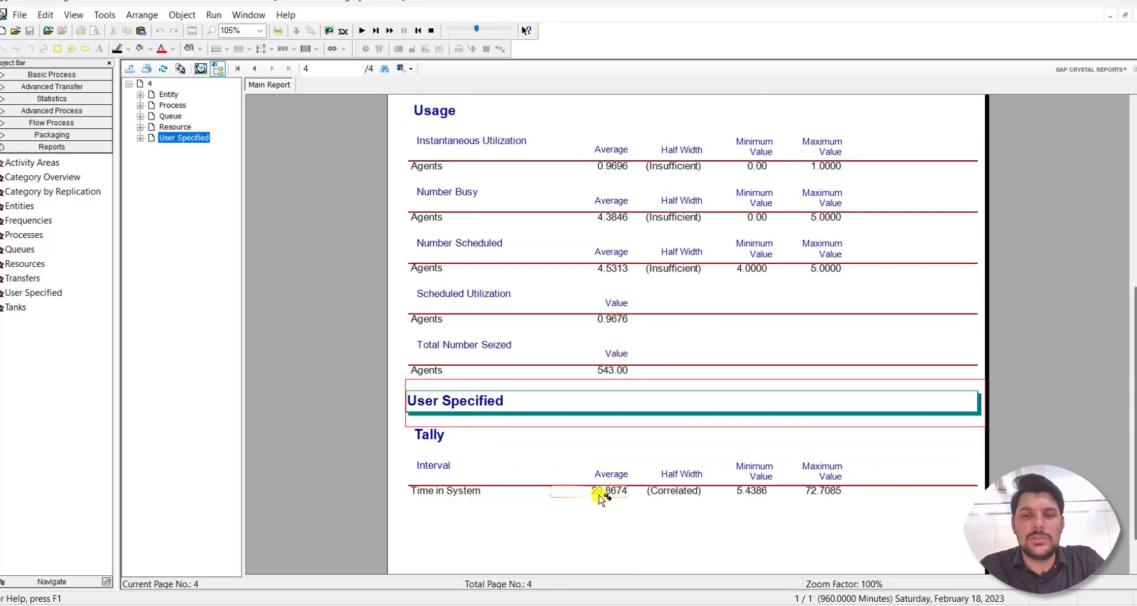
mouse_move(574, 247)
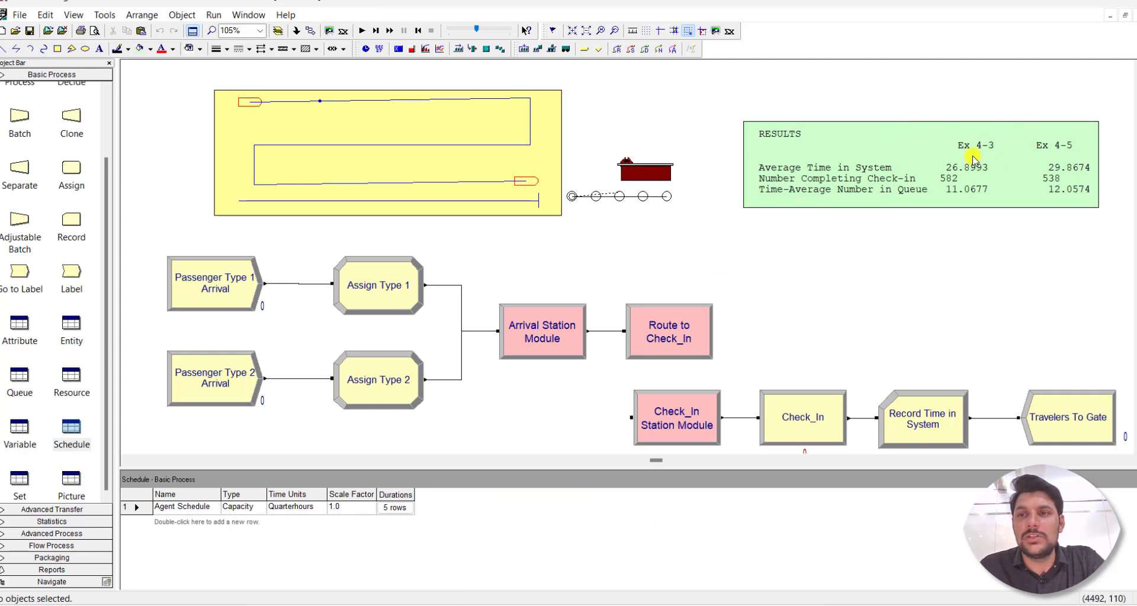
mouse_move(1047, 170)
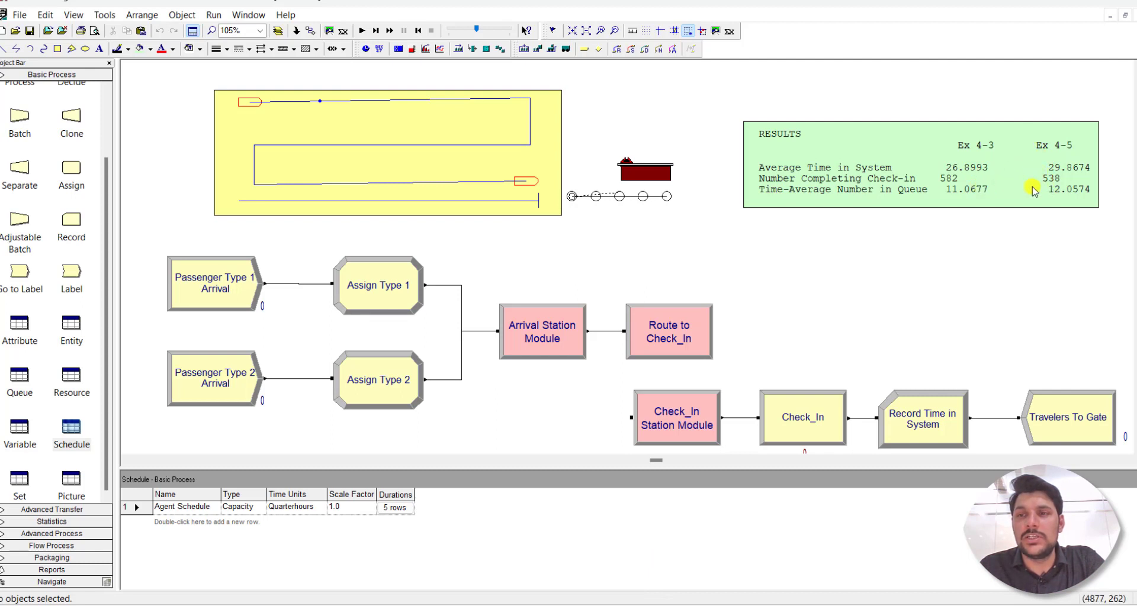
mouse_move(1012, 194)
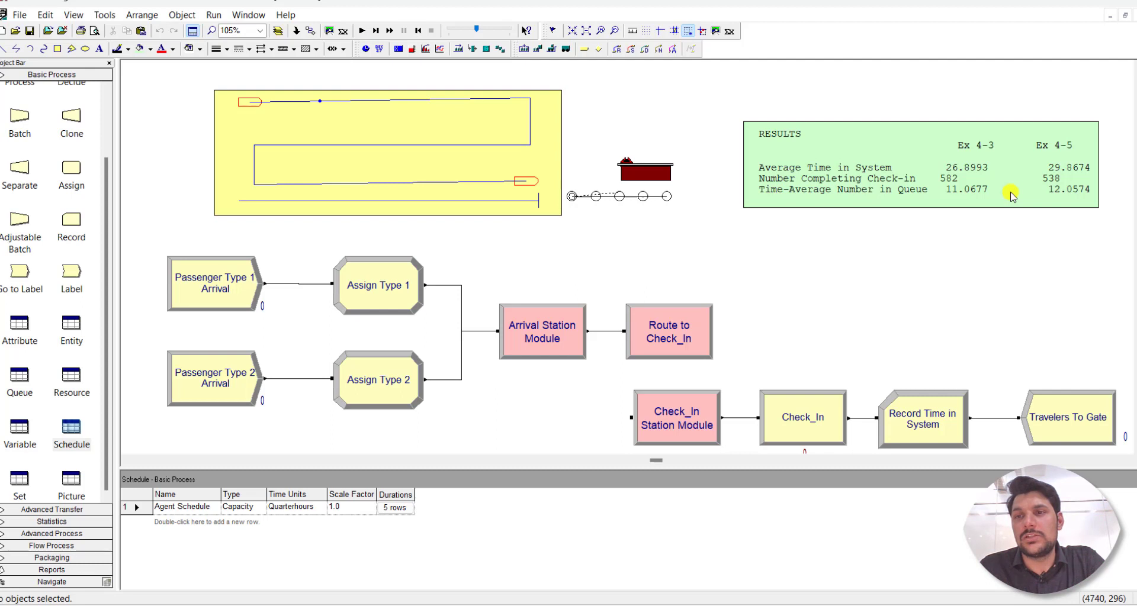
mouse_move(967, 247)
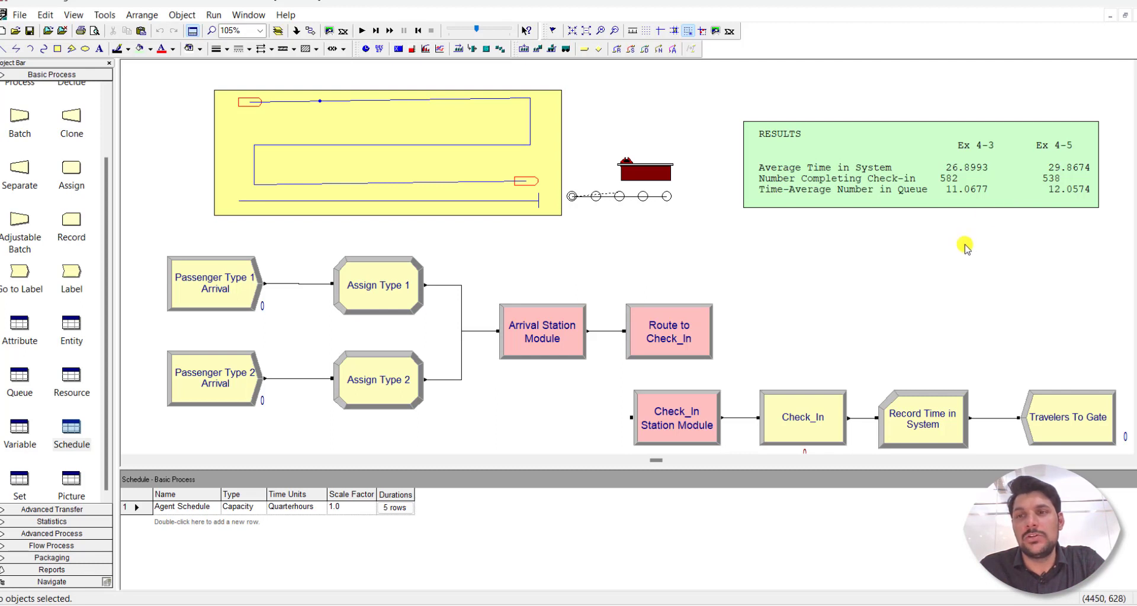